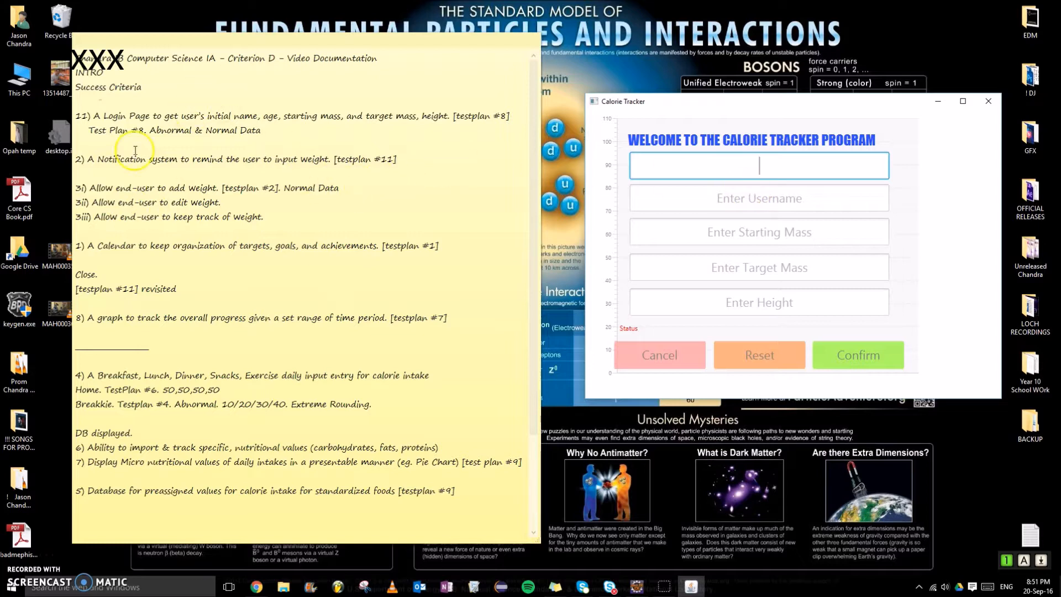
pyautogui.moveTo(748, 220)
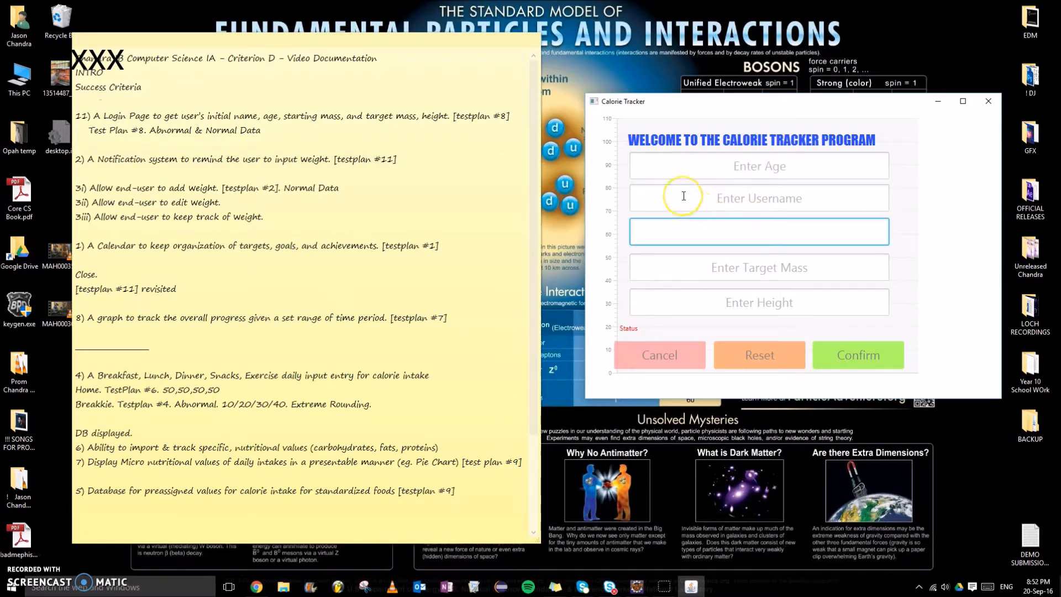
pyautogui.moveTo(751, 199)
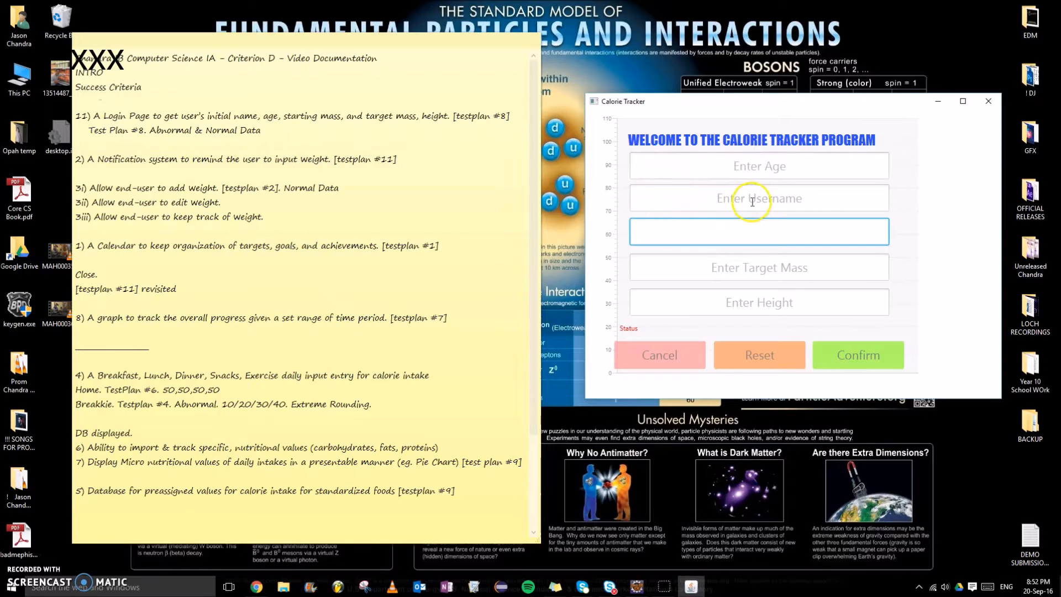
# - After a rejected non-numeric entry, enter username Jason, age 17, masses 85/75, height 185
pyautogui.write('sd')
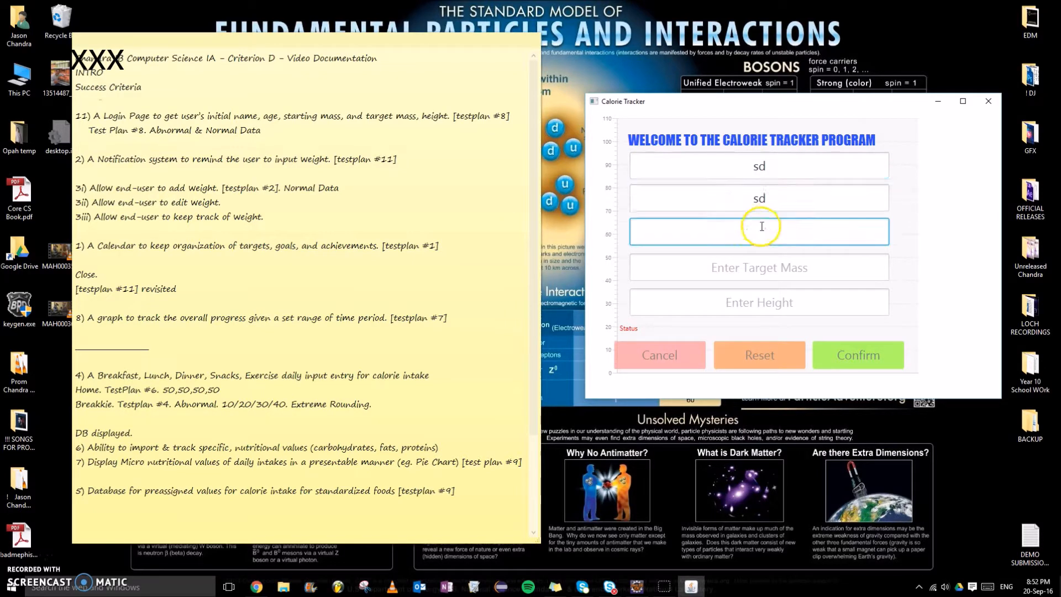
pyautogui.click(858, 355)
pyautogui.write('17')
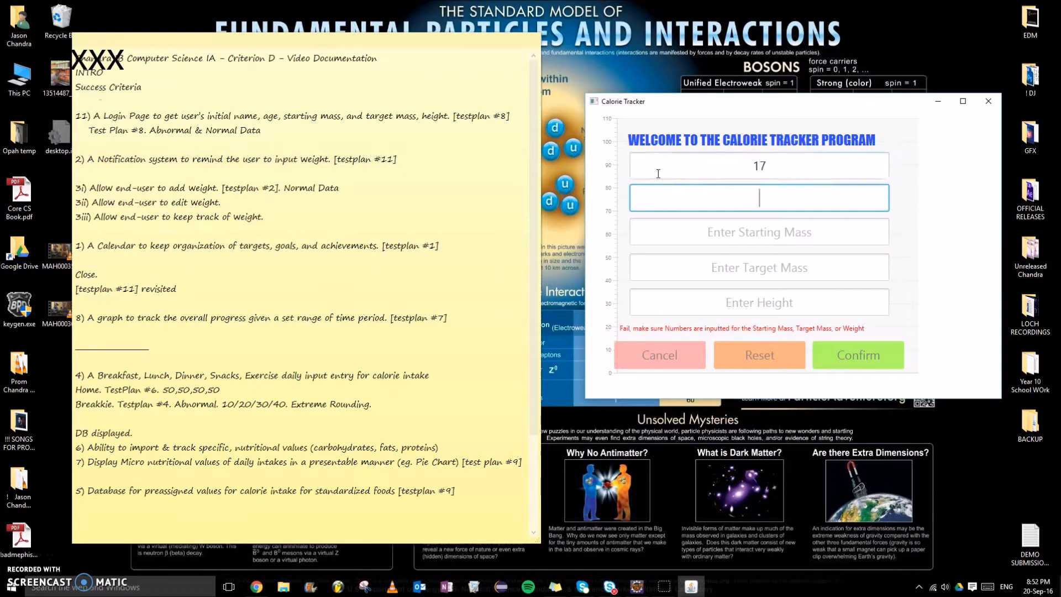
pyautogui.write('Jason')
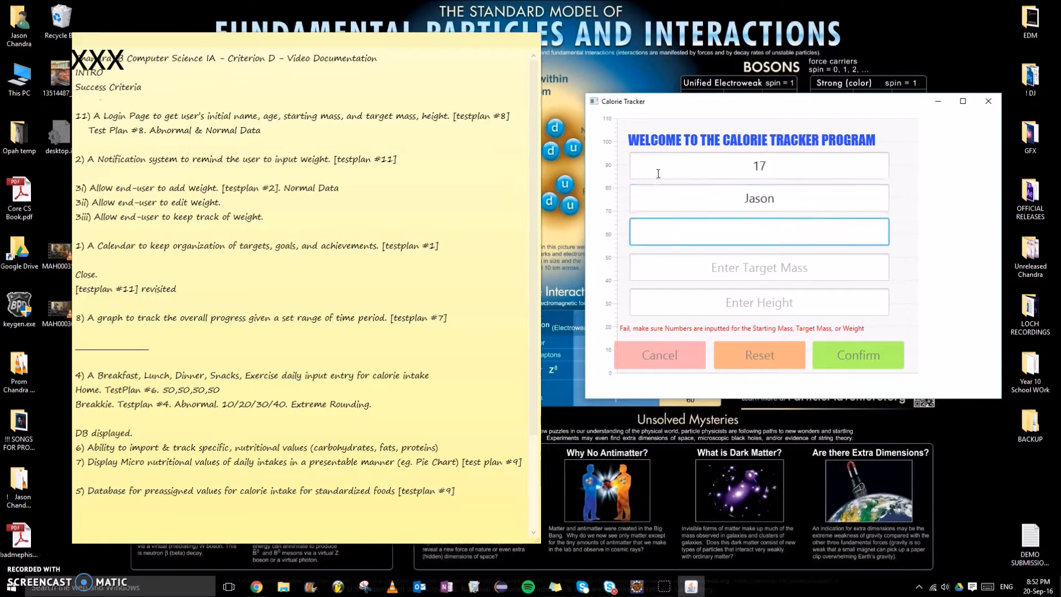
pyautogui.write('1')
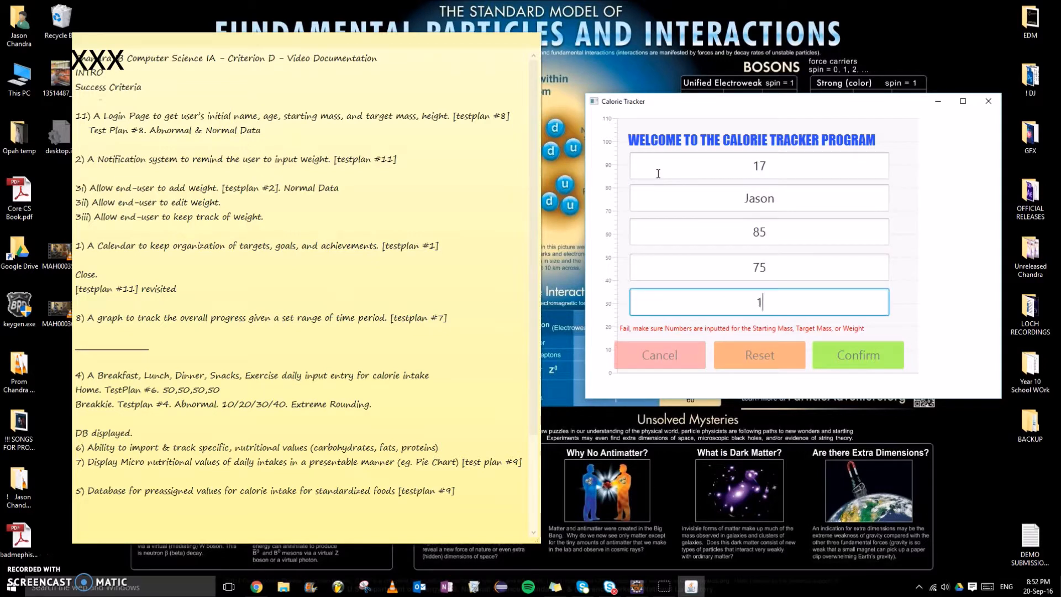
pyautogui.write('85')
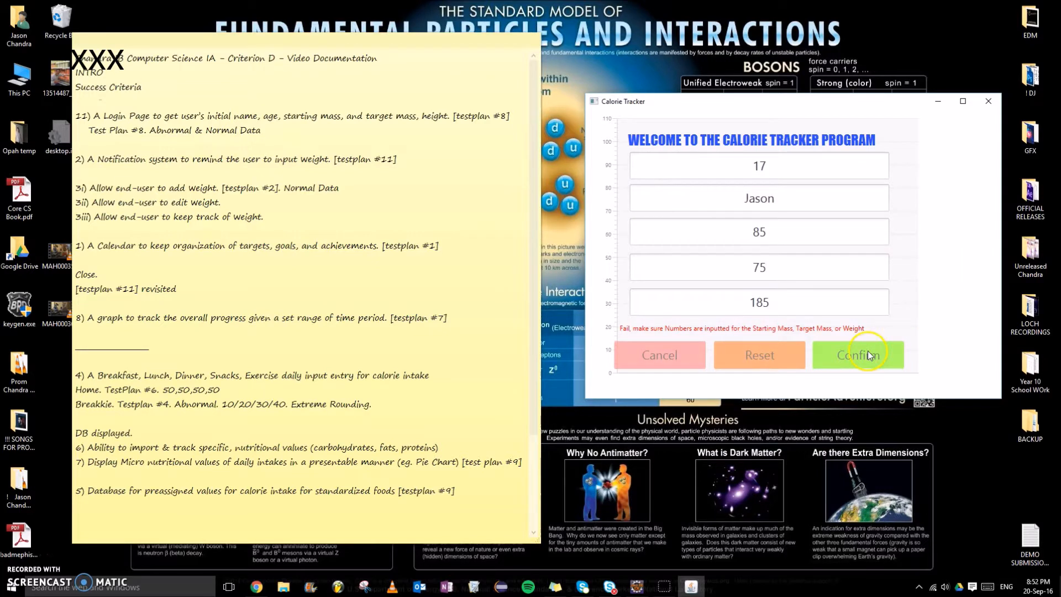
pyautogui.moveTo(750, 122)
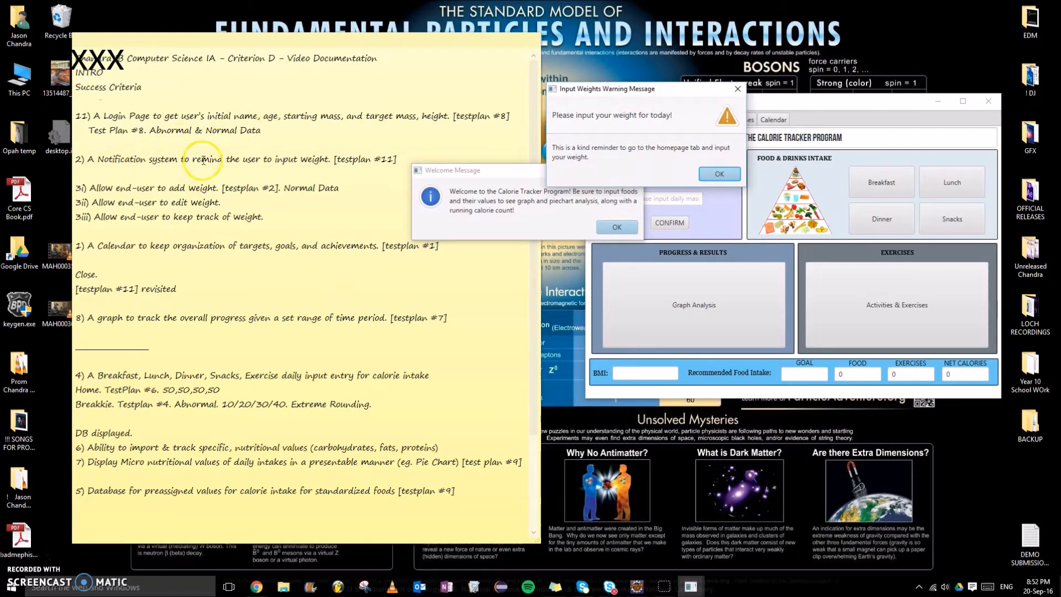
pyautogui.moveTo(528, 169)
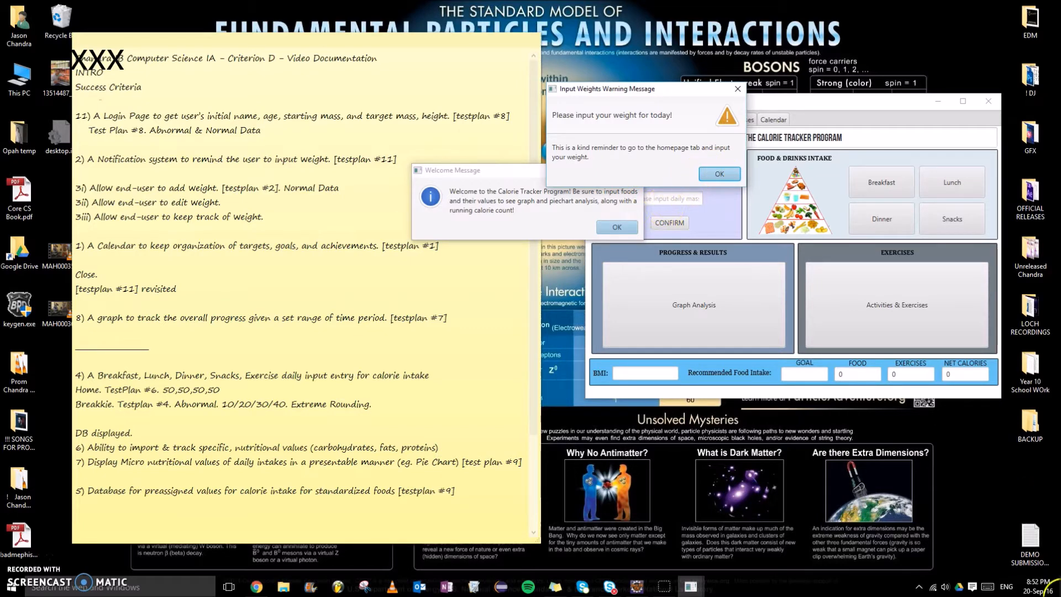
# - Confirm the welcome form, dismiss the reminder and welcome dialogs, and log today's 80 kg mass
pyautogui.click(1025, 585)
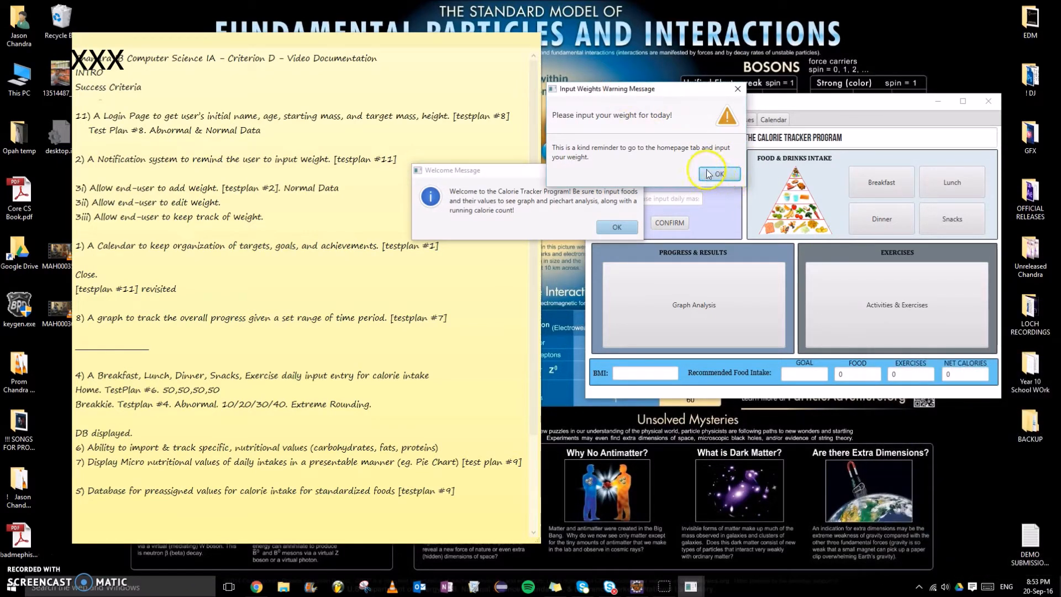
pyautogui.click(717, 173)
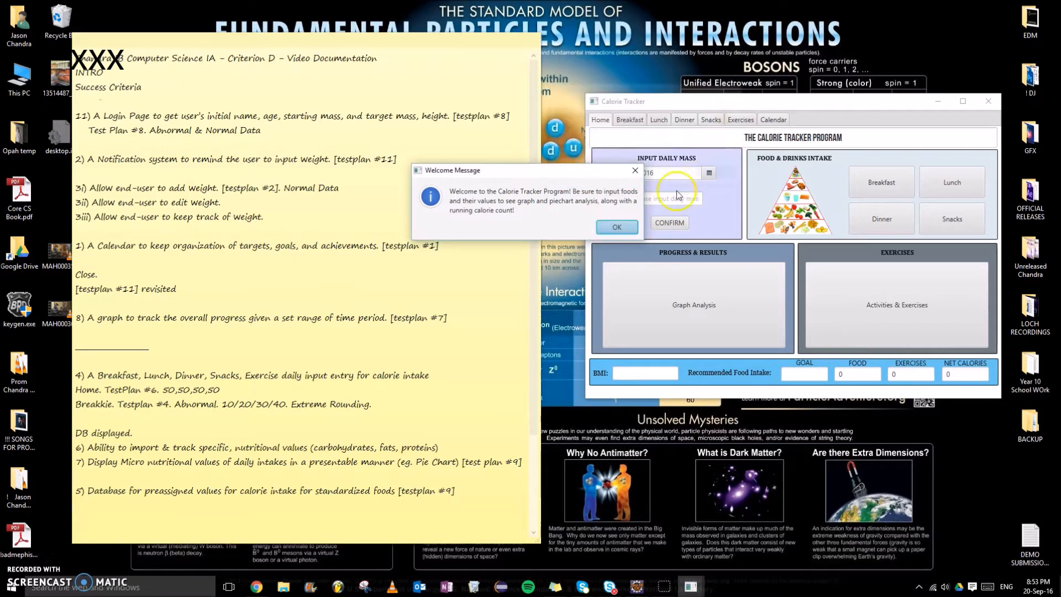
pyautogui.click(615, 227)
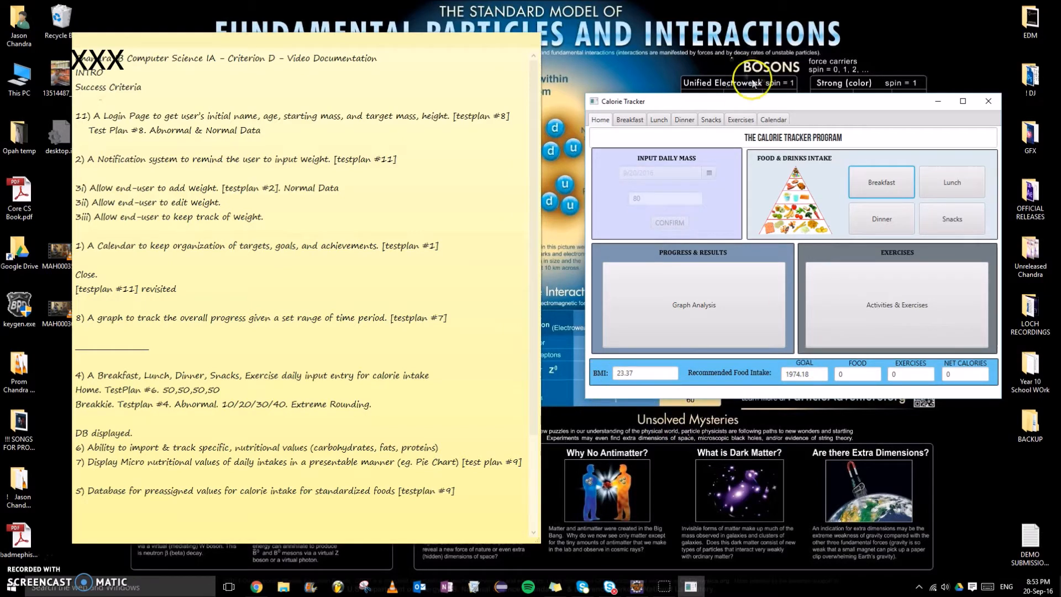
pyautogui.click(772, 119)
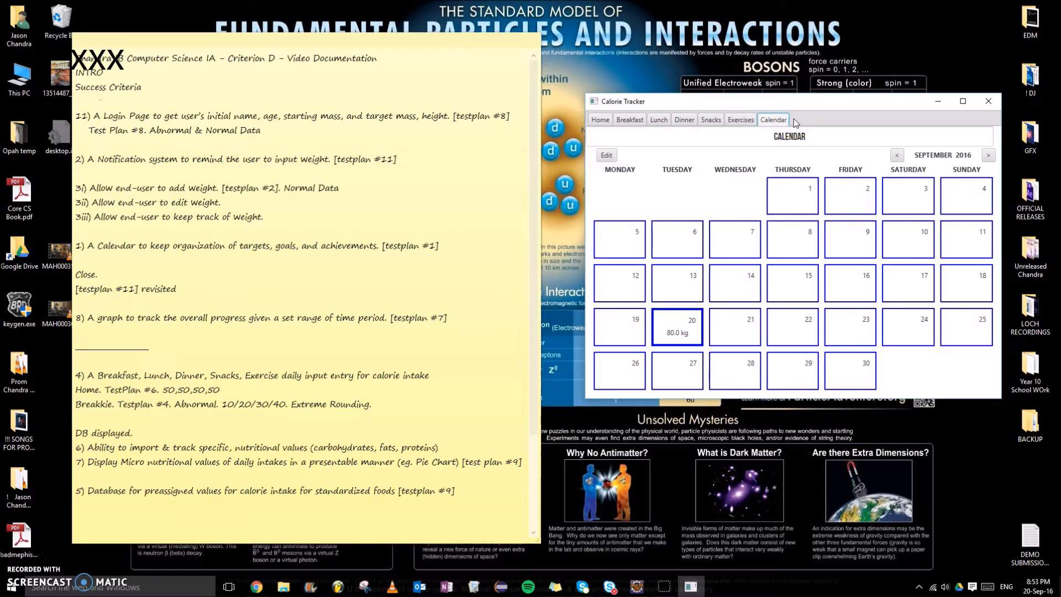
pyautogui.moveTo(518, 162)
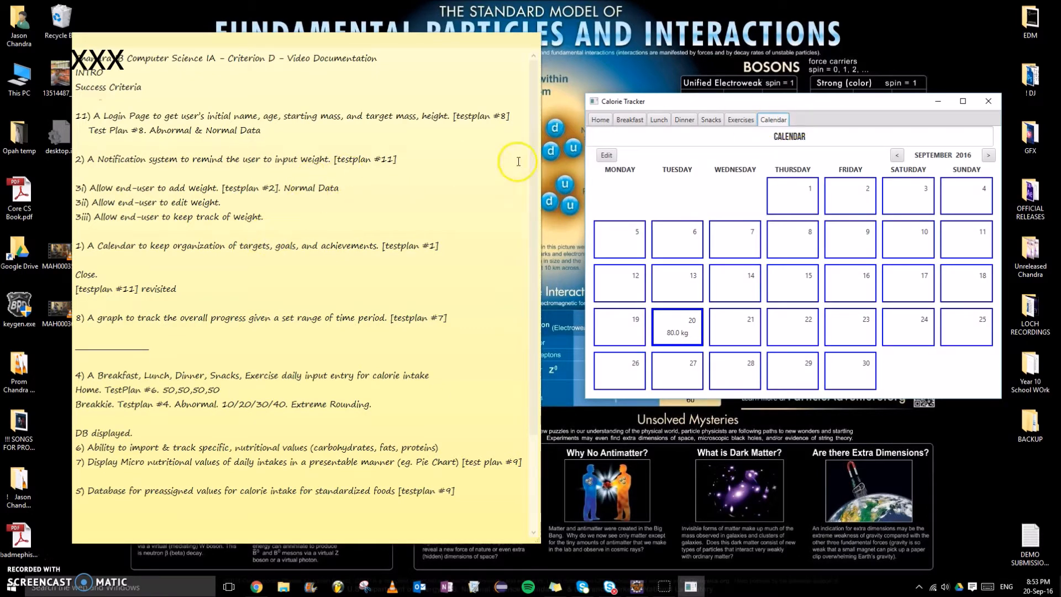
# - Add 65 kg for September 19 and correct September 17's weight to 54 kg
pyautogui.click(605, 154)
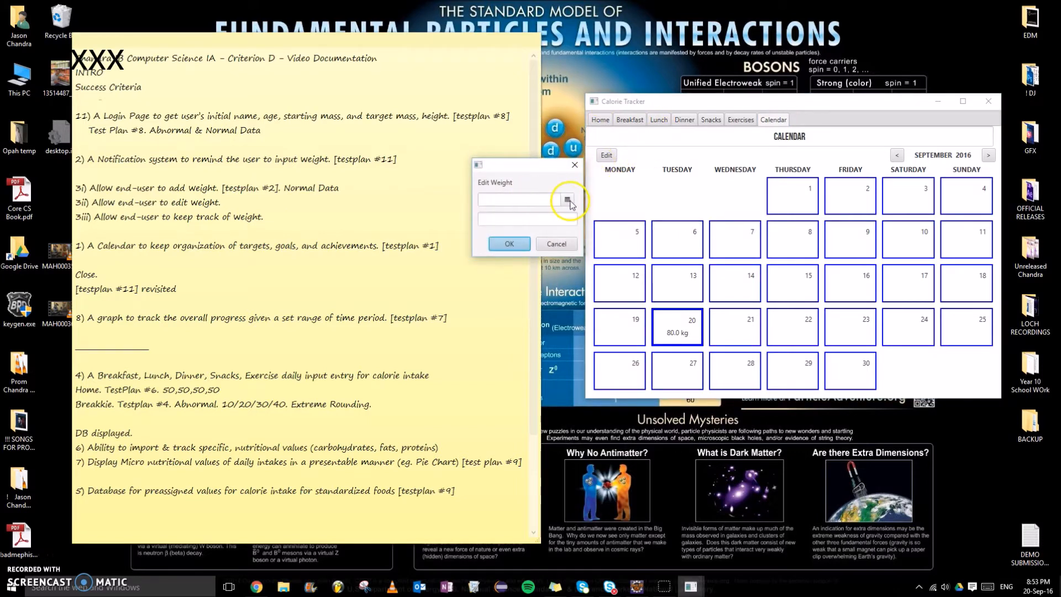
pyautogui.click(567, 199)
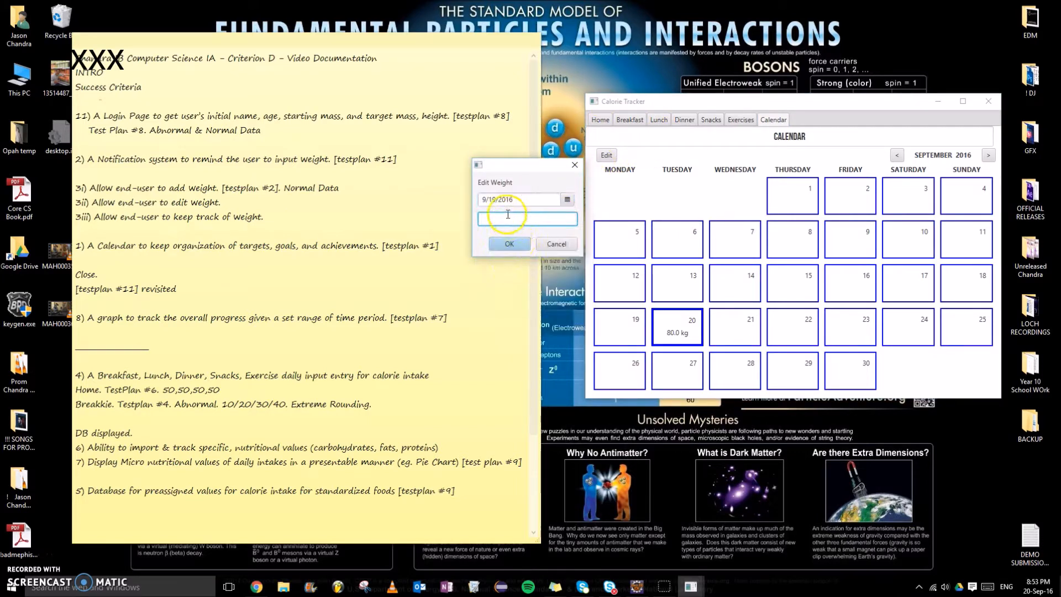
pyautogui.click(509, 244)
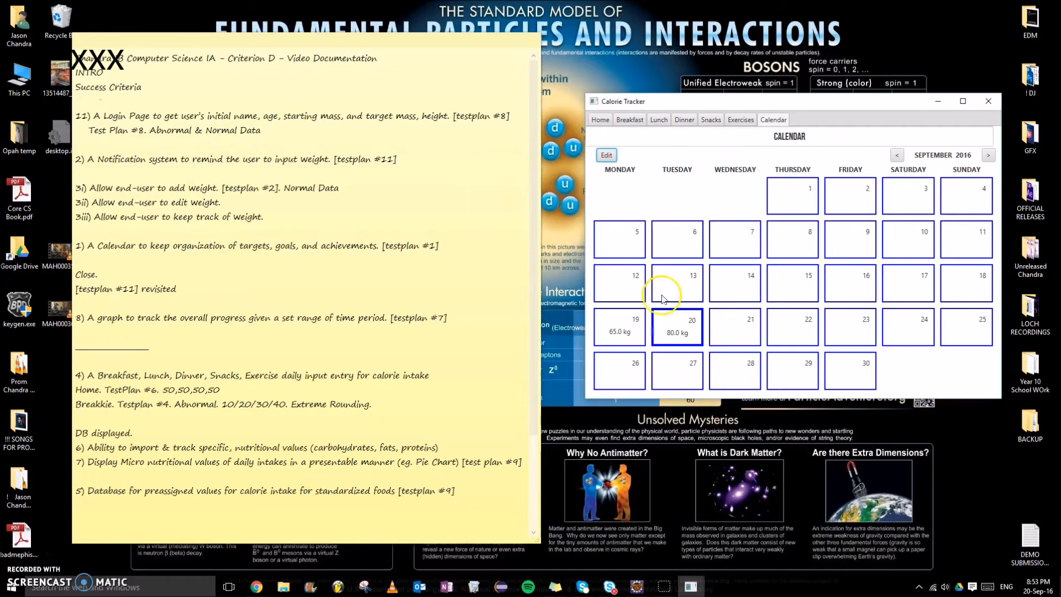
pyautogui.click(605, 155)
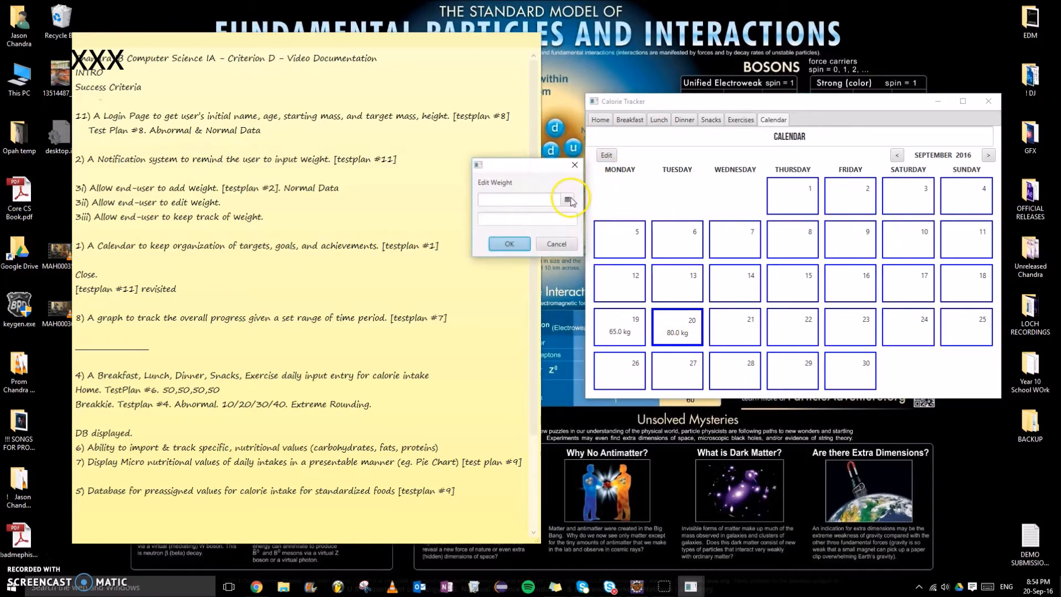
pyautogui.click(567, 199)
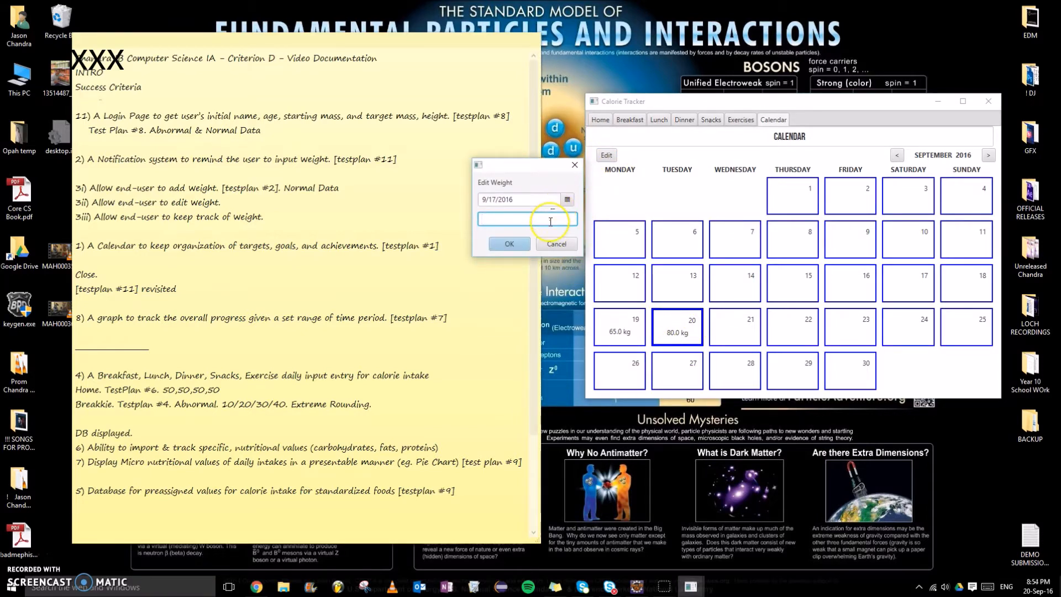
pyautogui.click(509, 244)
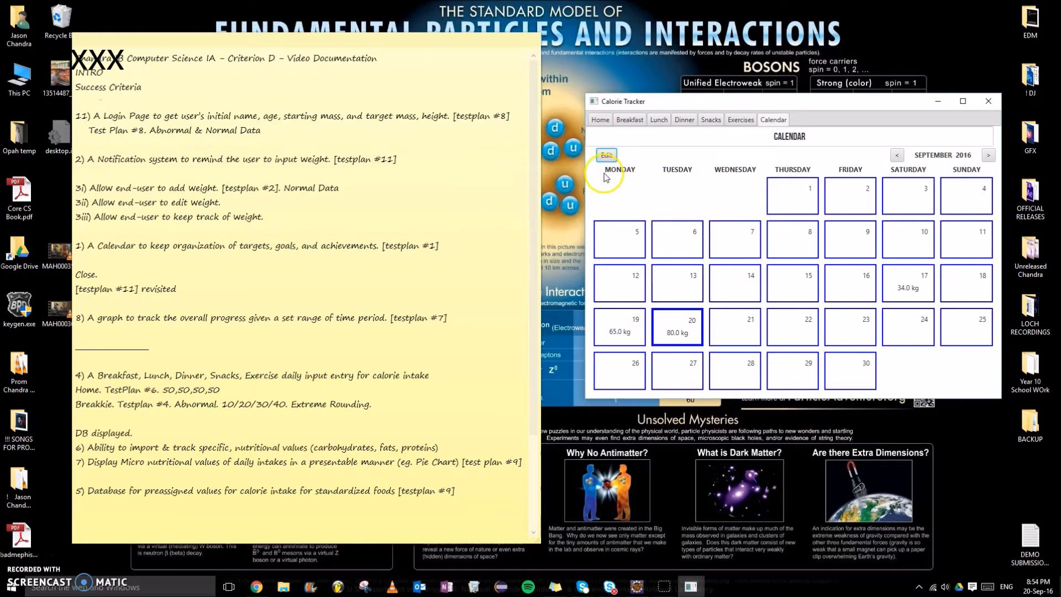
pyautogui.click(606, 154)
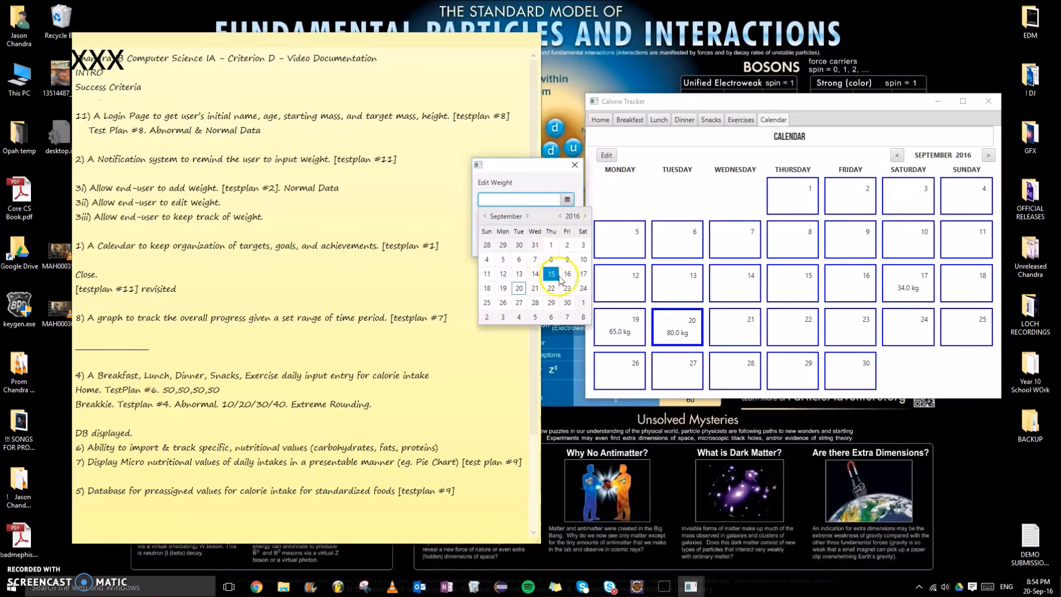
pyautogui.click(567, 274)
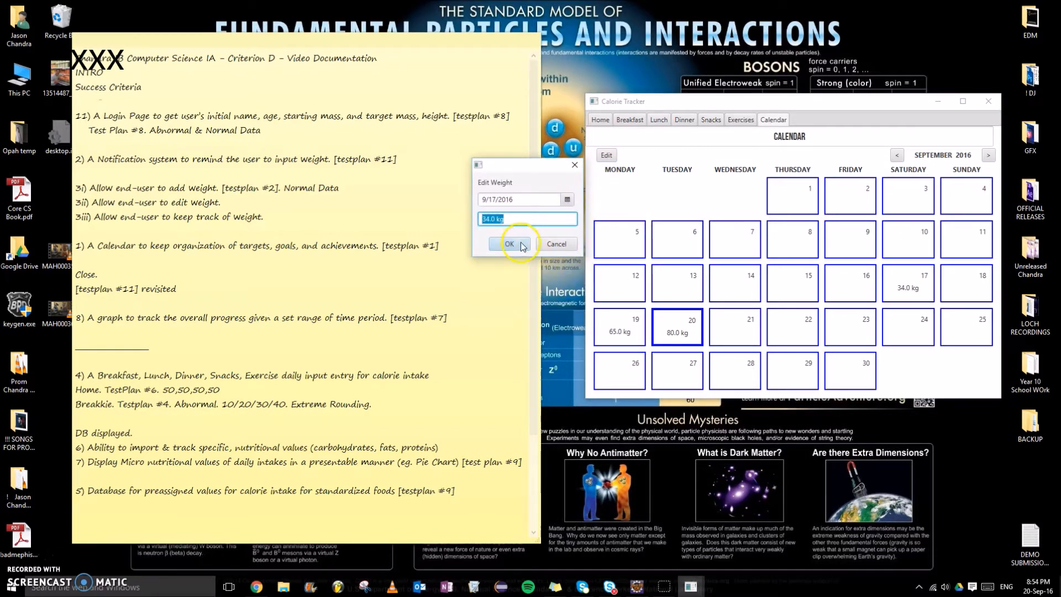
pyautogui.click(509, 243)
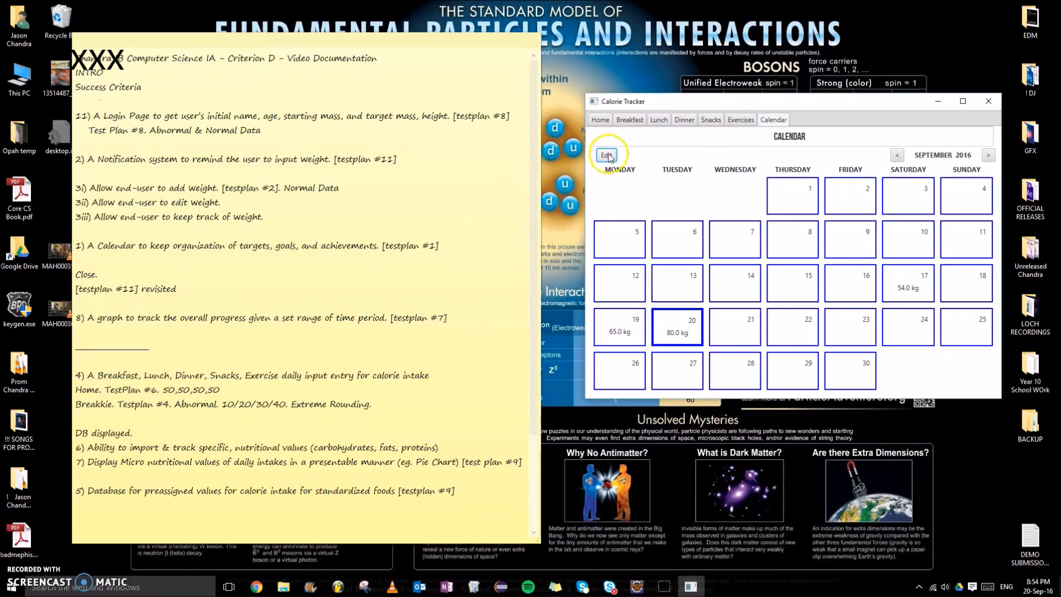
# - Add 67 kg for September 18 and 56 kg for September 16, then return home
pyautogui.click(605, 154)
pyautogui.write('6')
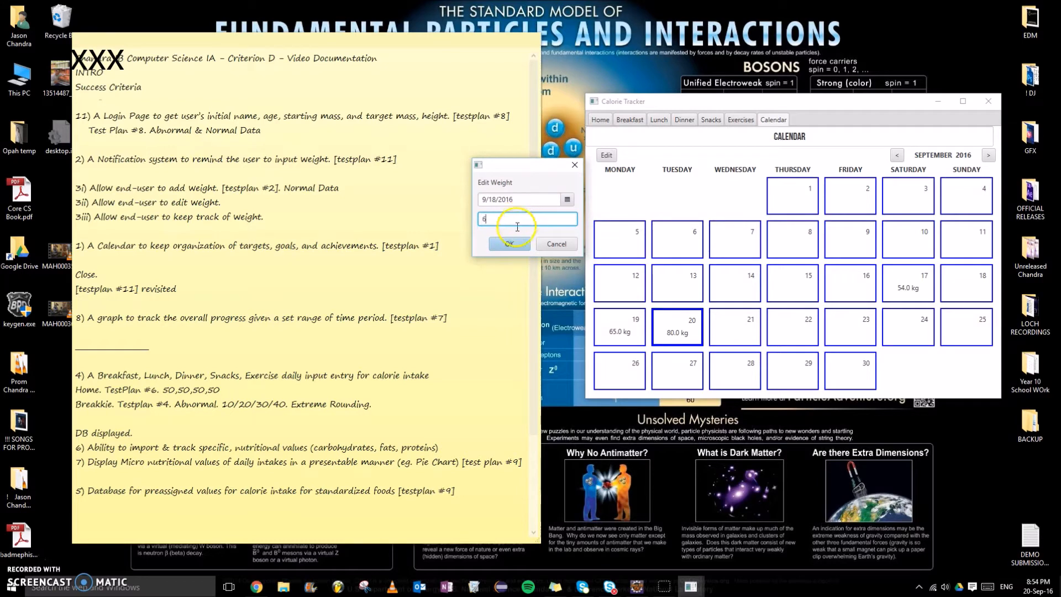
pyautogui.click(509, 243)
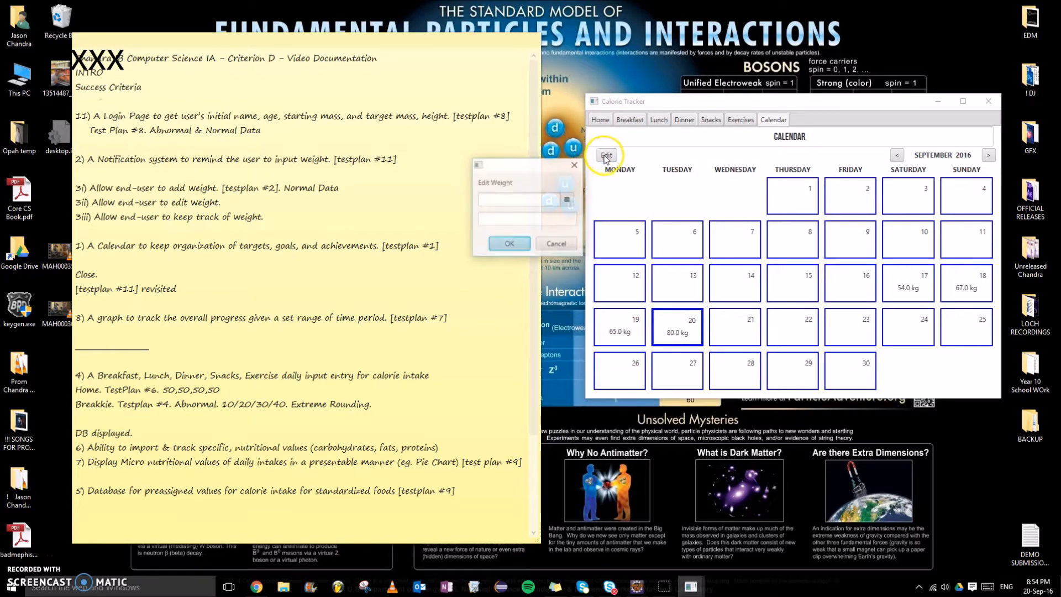
pyautogui.click(567, 200)
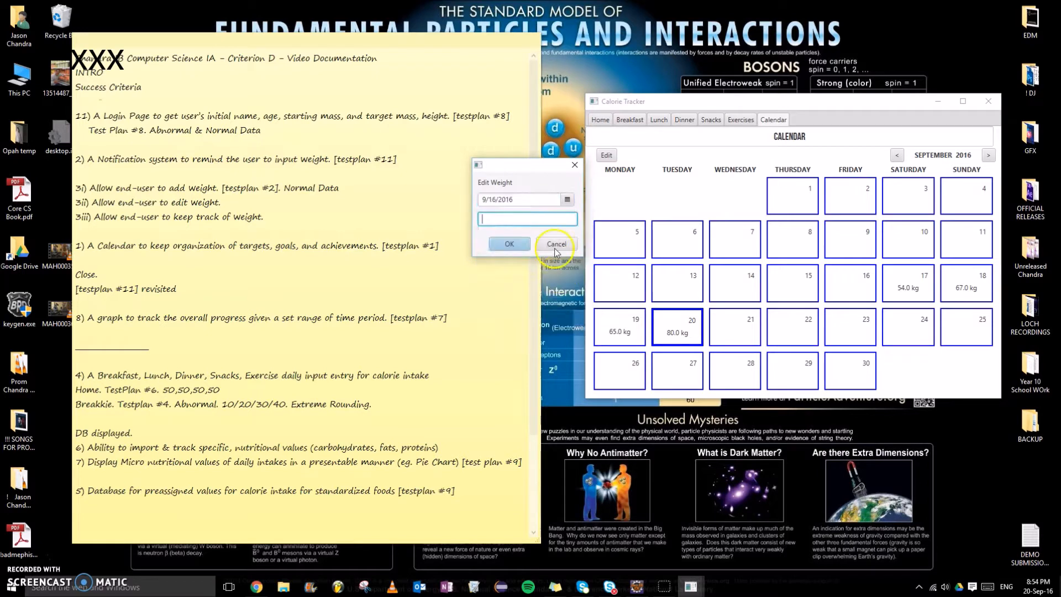
pyautogui.write('56')
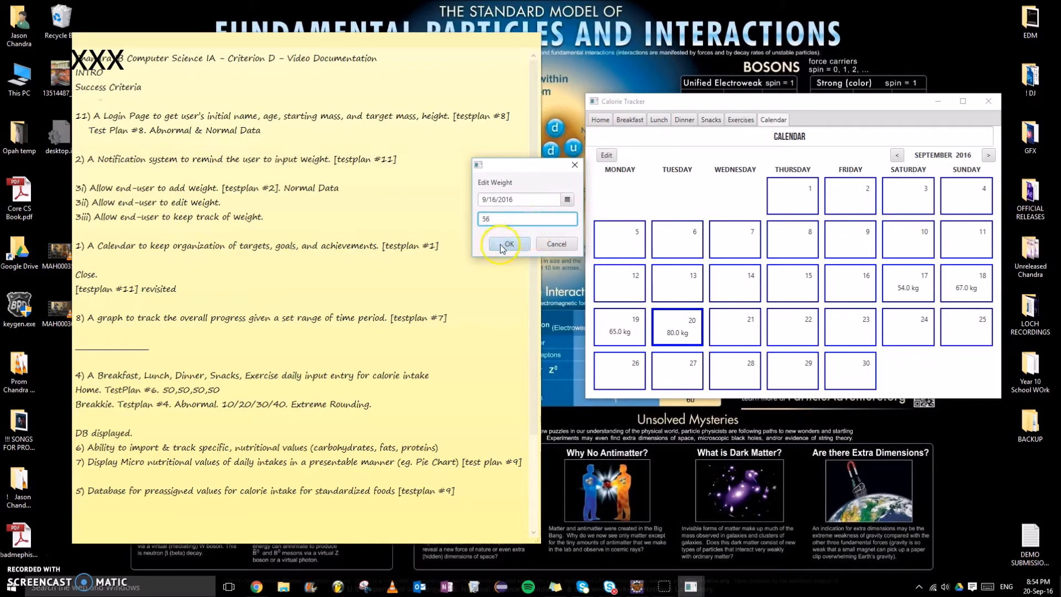
pyautogui.click(507, 245)
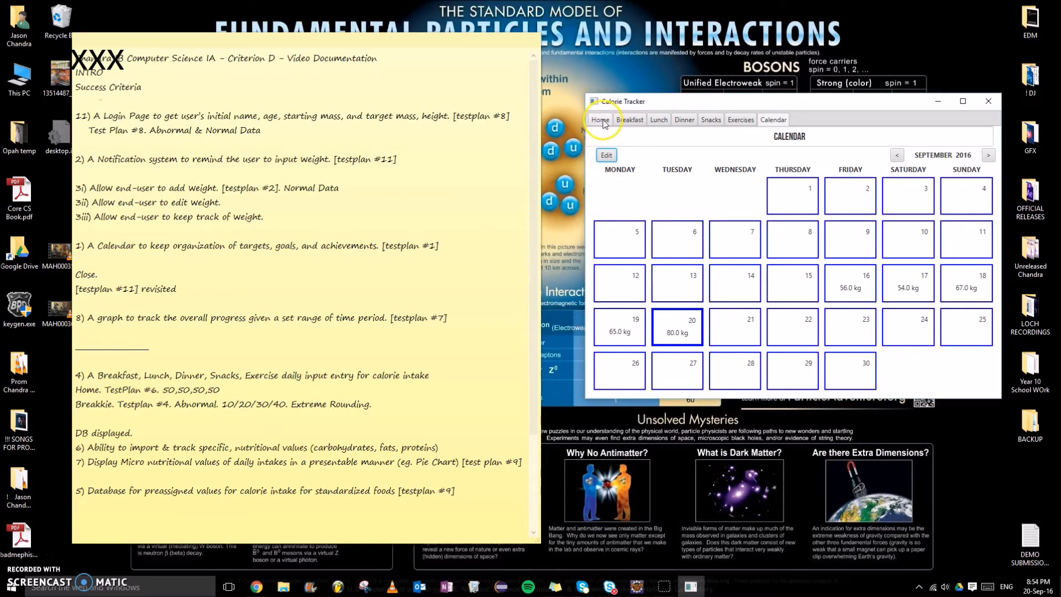
pyautogui.click(600, 119)
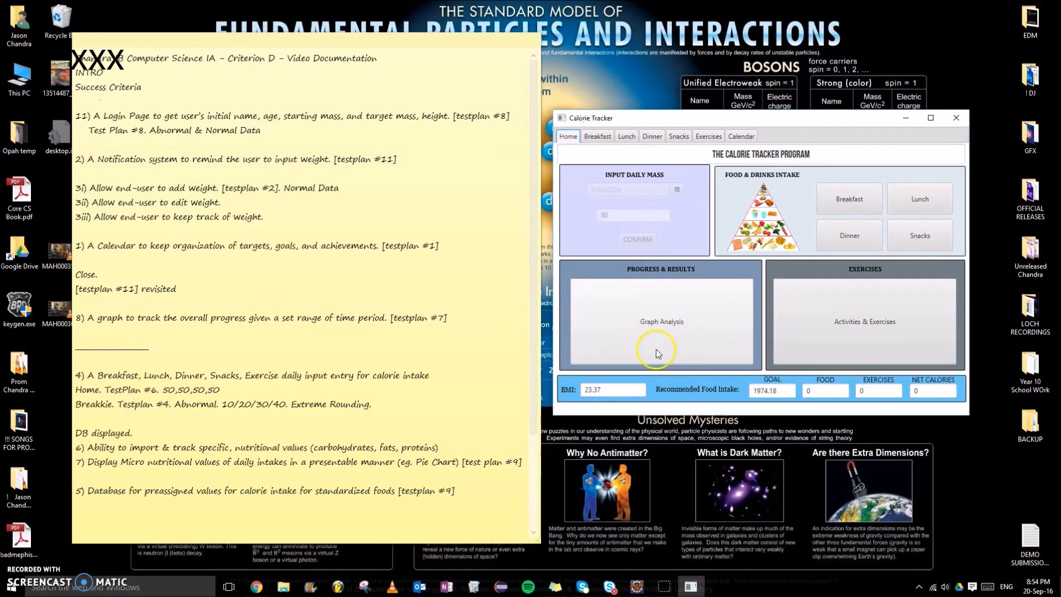
# - Compare the weight graph for 16–20 September against the calendar, then close the graph
pyautogui.click(660, 321)
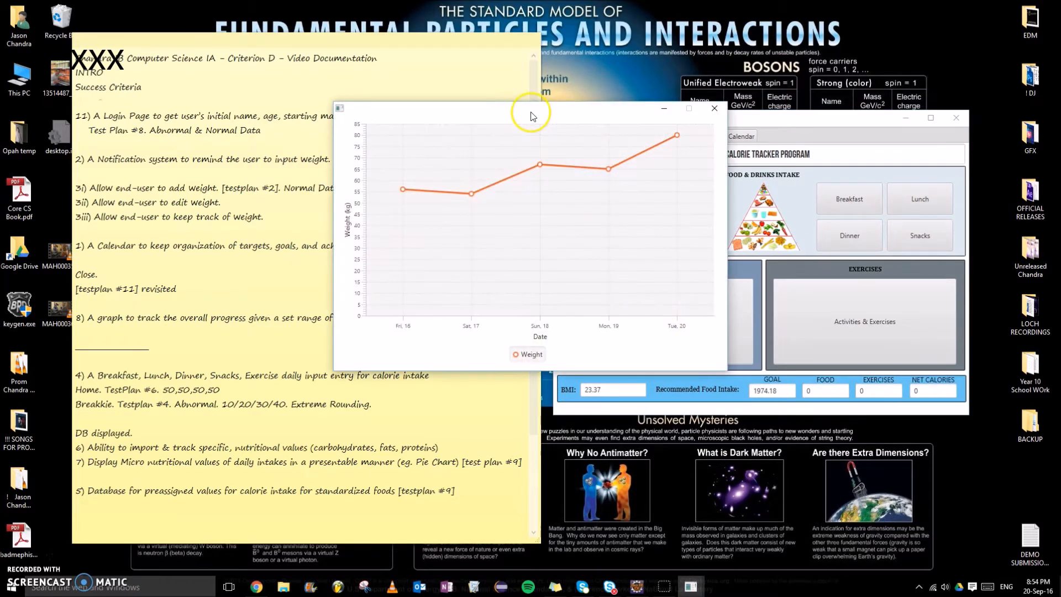
pyautogui.click(708, 136)
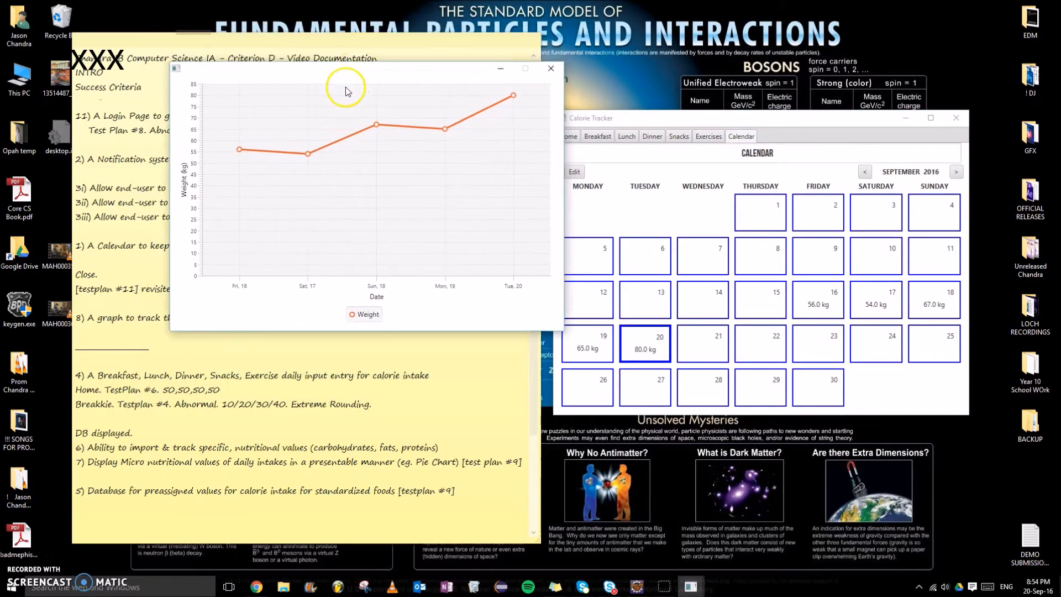
pyautogui.moveTo(344, 67); pyautogui.dragTo(332, 174)
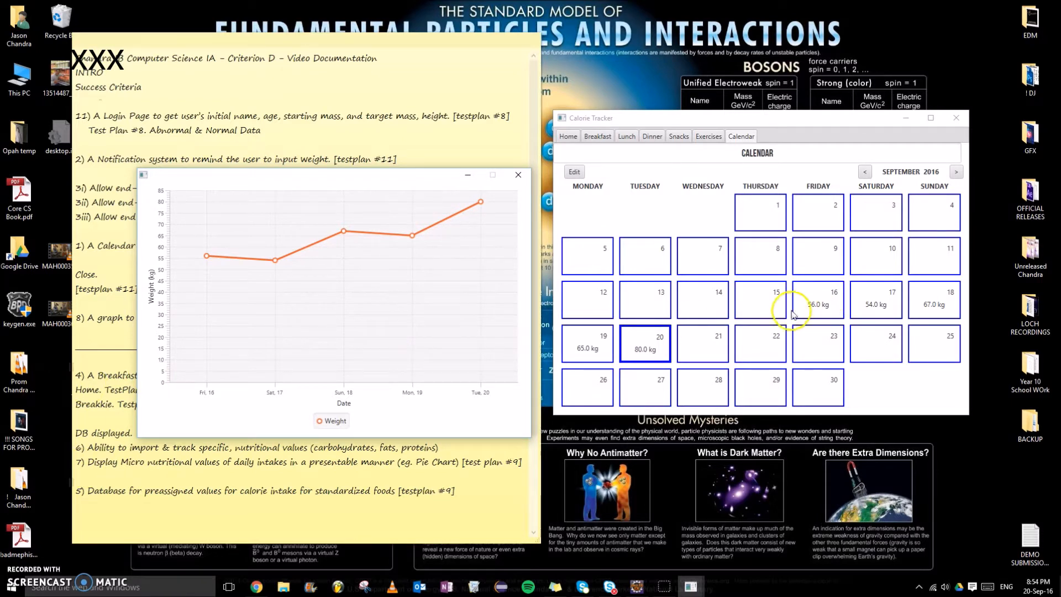
pyautogui.moveTo(300, 271)
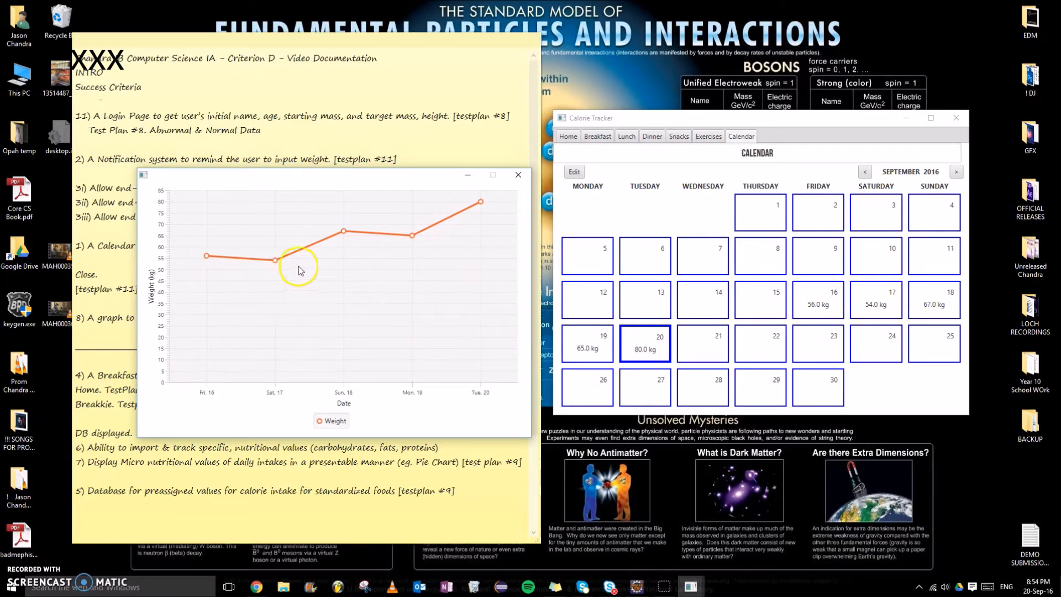
pyautogui.moveTo(501, 199)
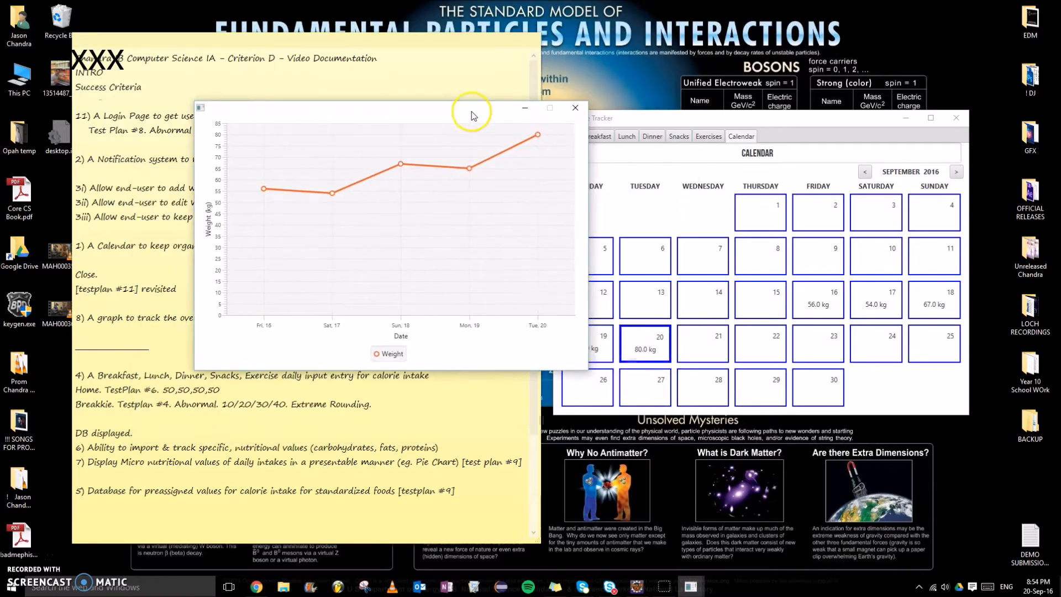
pyautogui.click(575, 108)
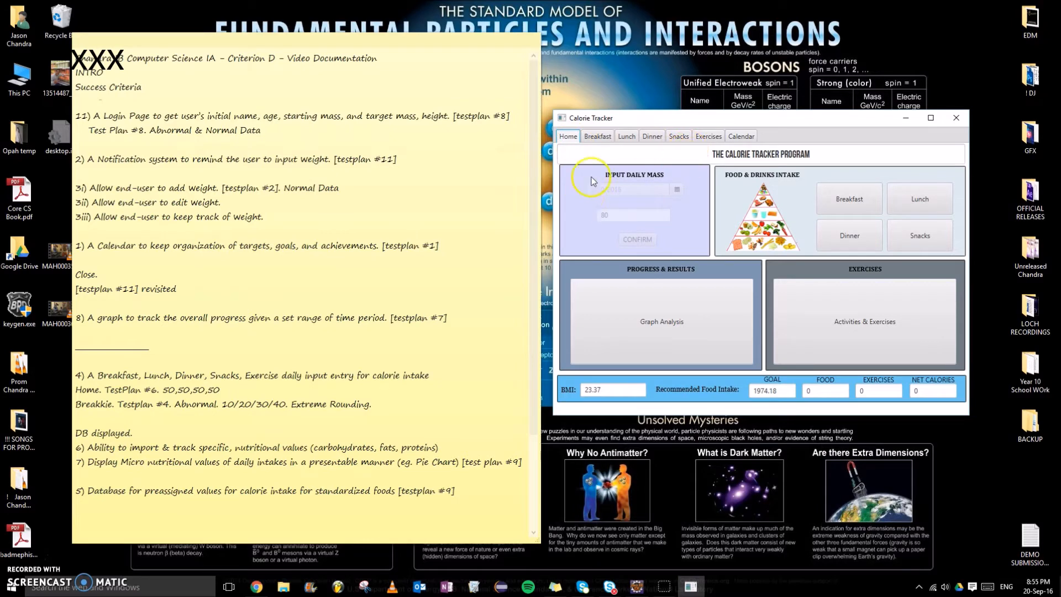
pyautogui.click(597, 136)
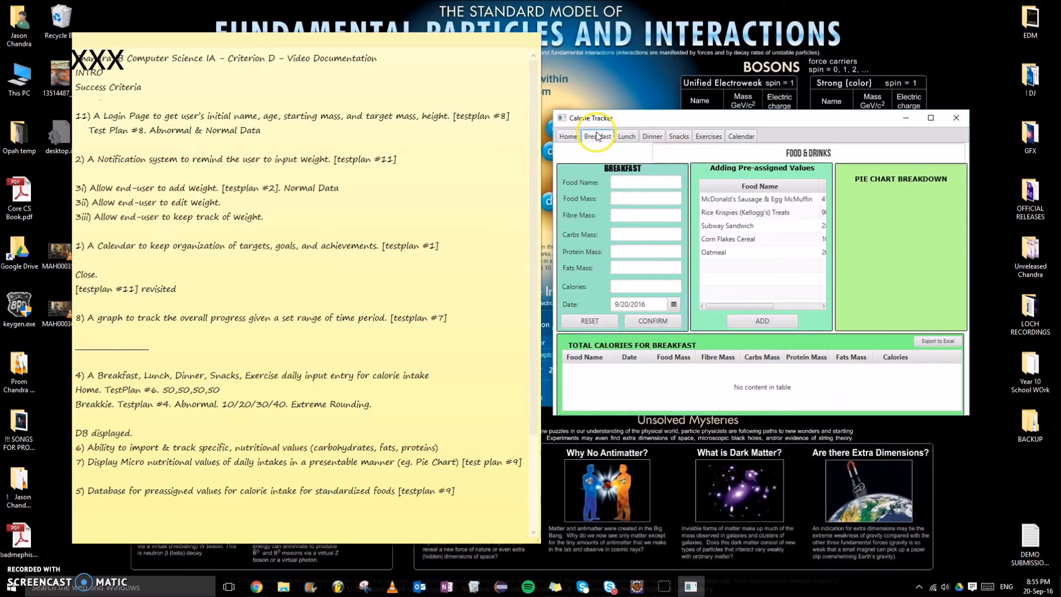
# - Submit breakfast item Test1 with invalid masses and dismiss the wrong-format error
pyautogui.click(567, 136)
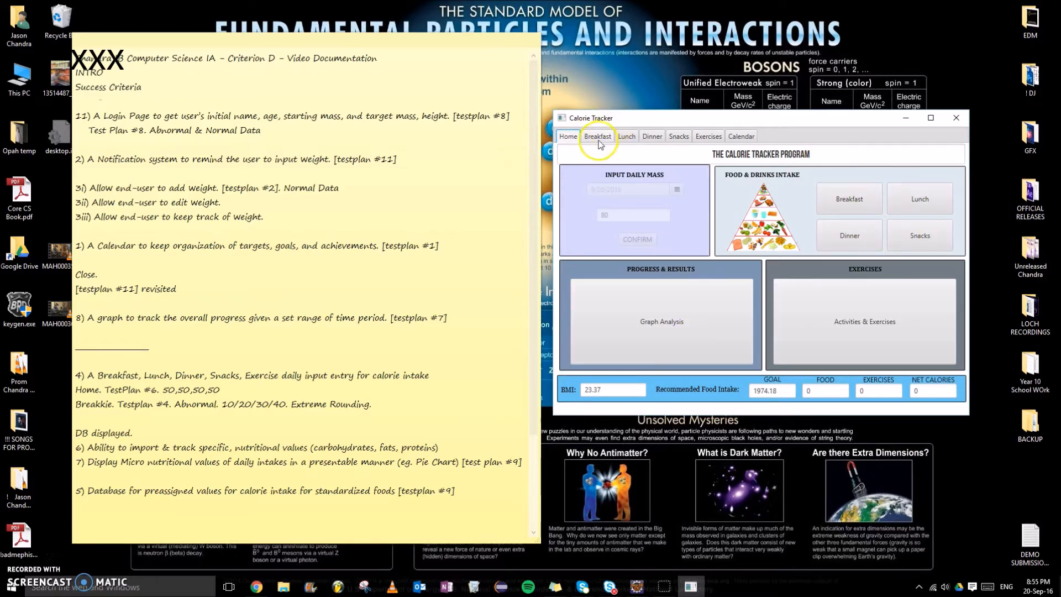
pyautogui.click(597, 136)
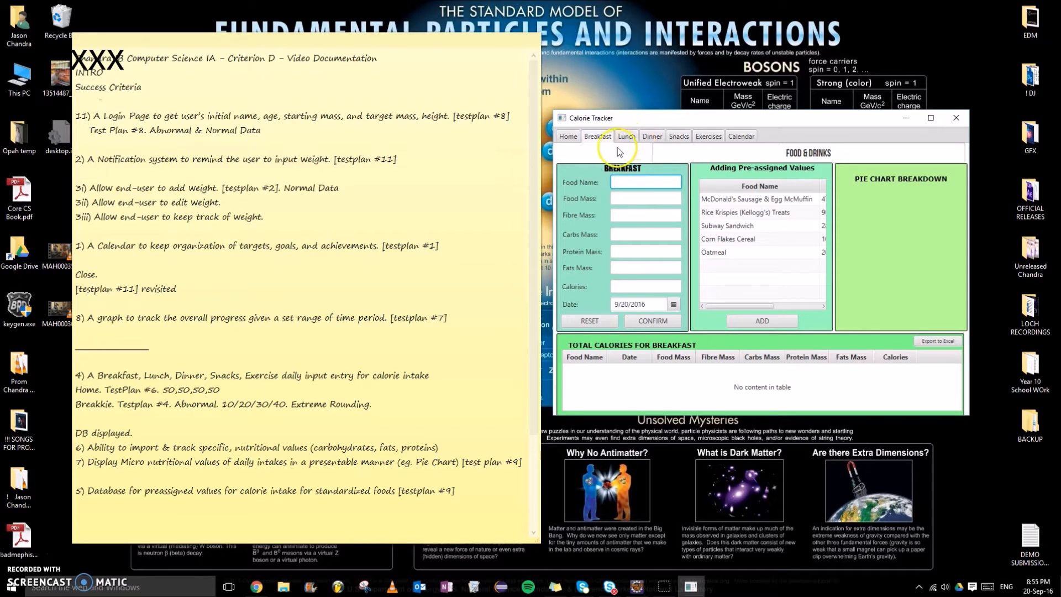
pyautogui.write('Test1')
pyautogui.click(646, 214)
pyautogui.write('df')
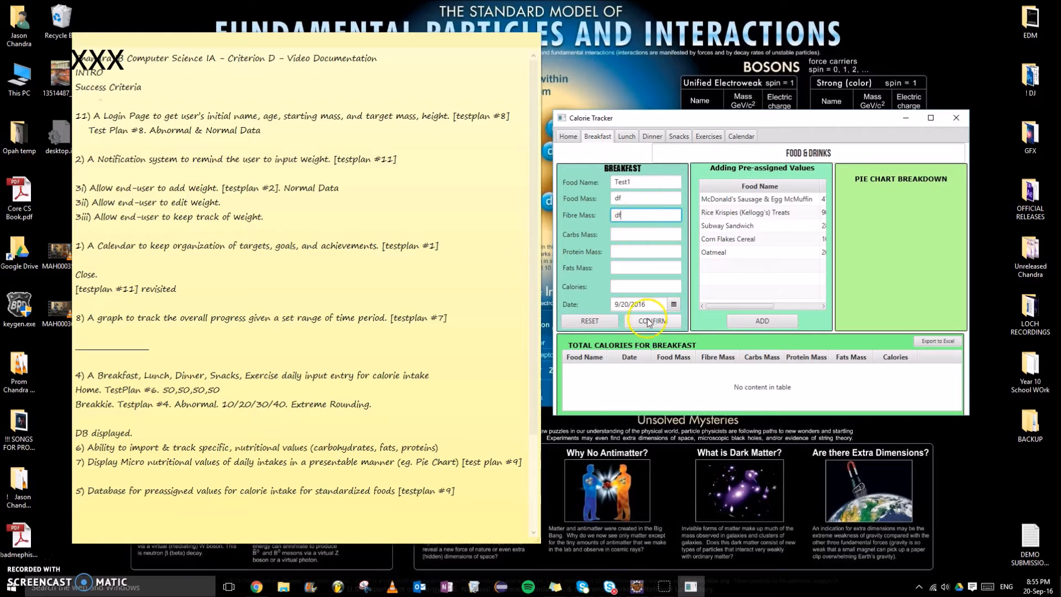
pyautogui.click(651, 320)
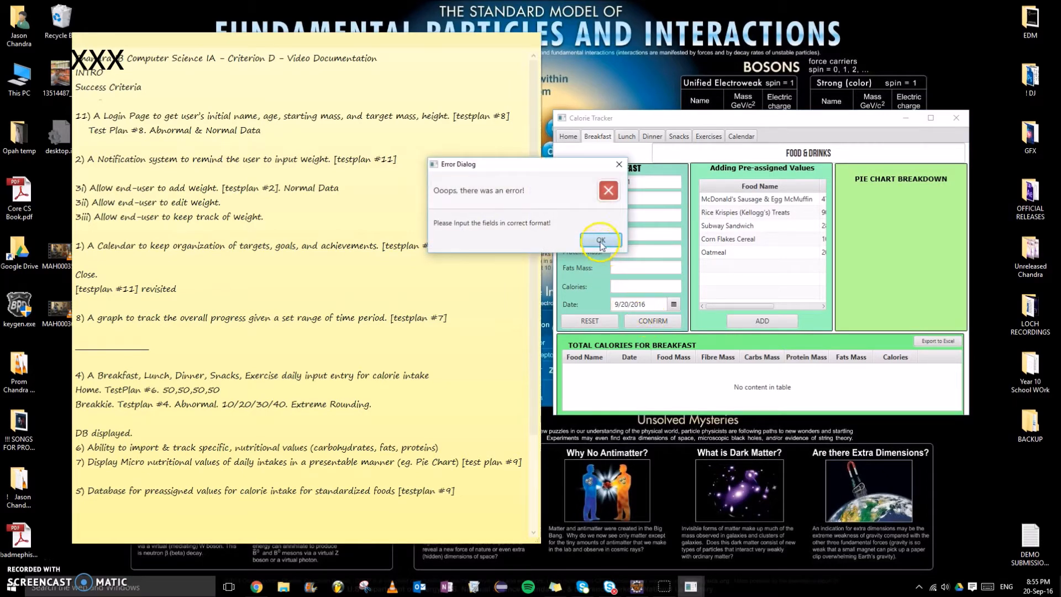
pyautogui.click(598, 241)
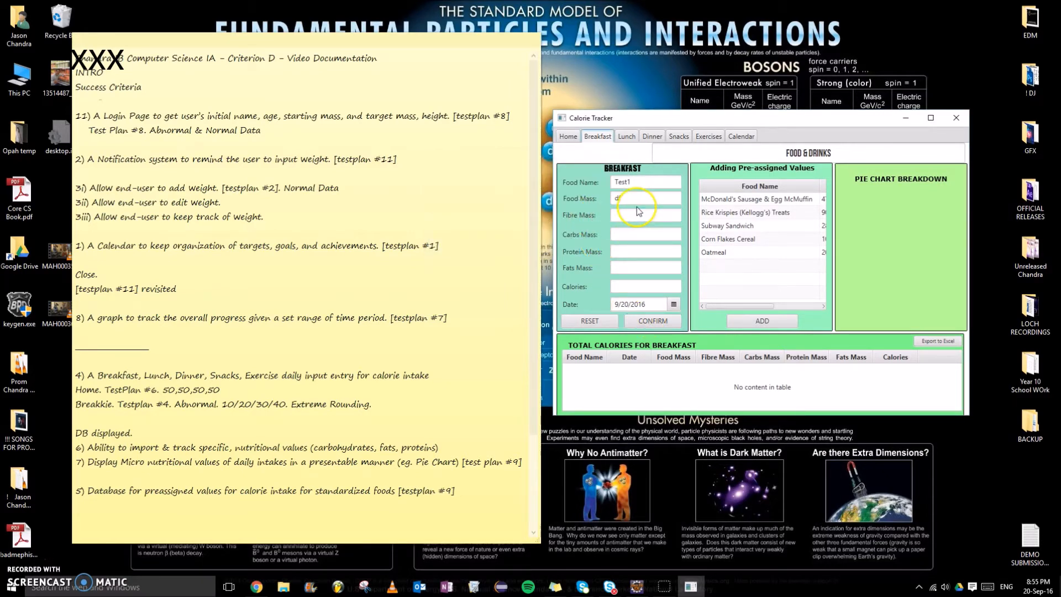
# - Correct Test1 to 300 food mass, 50 per nutrient, 300 calories, store it and select its row
pyautogui.write('300')
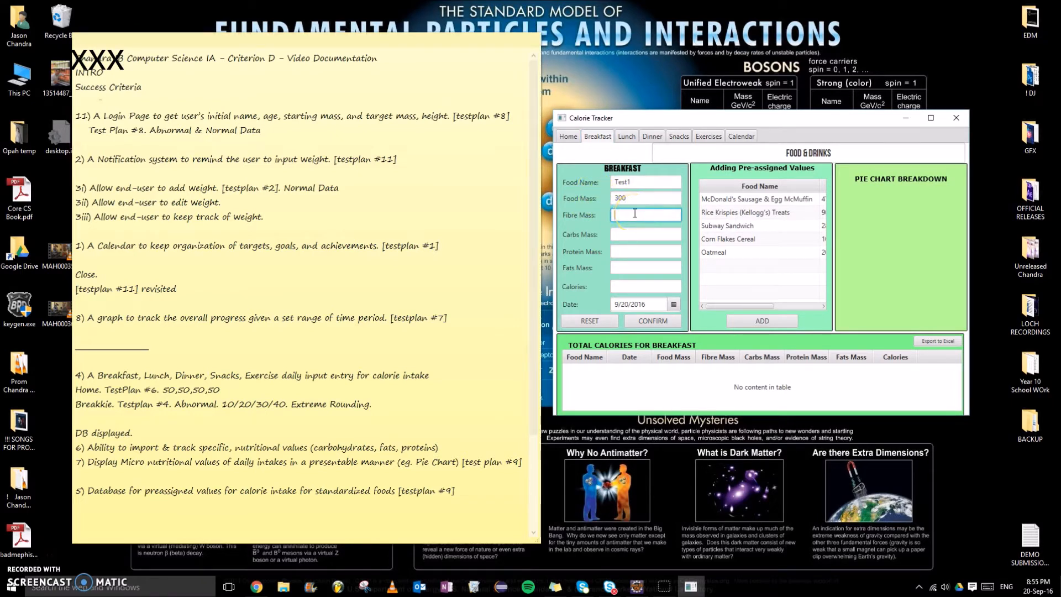
pyautogui.write('50')
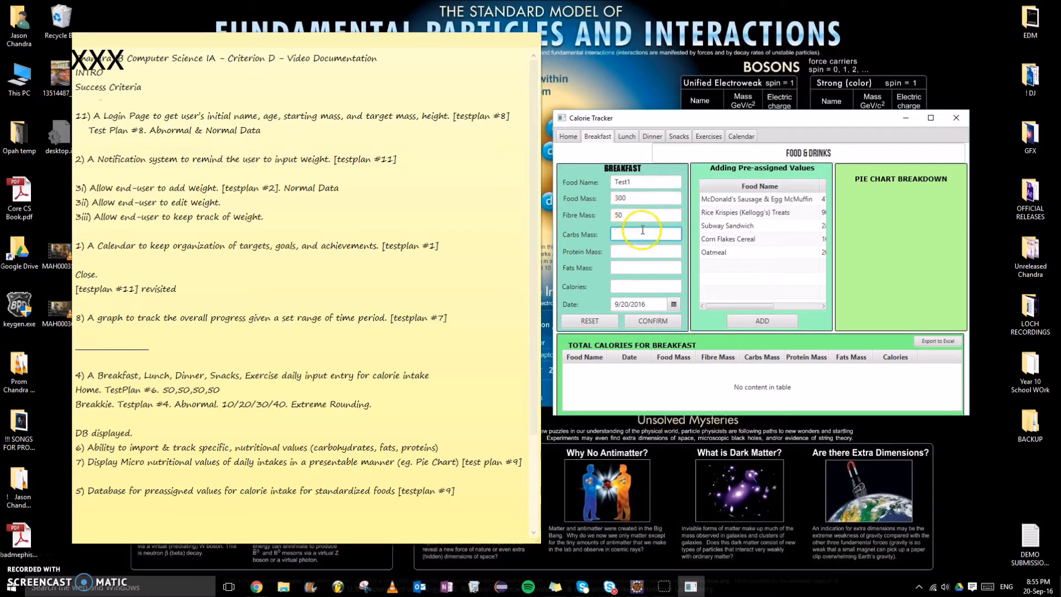
pyautogui.write('50')
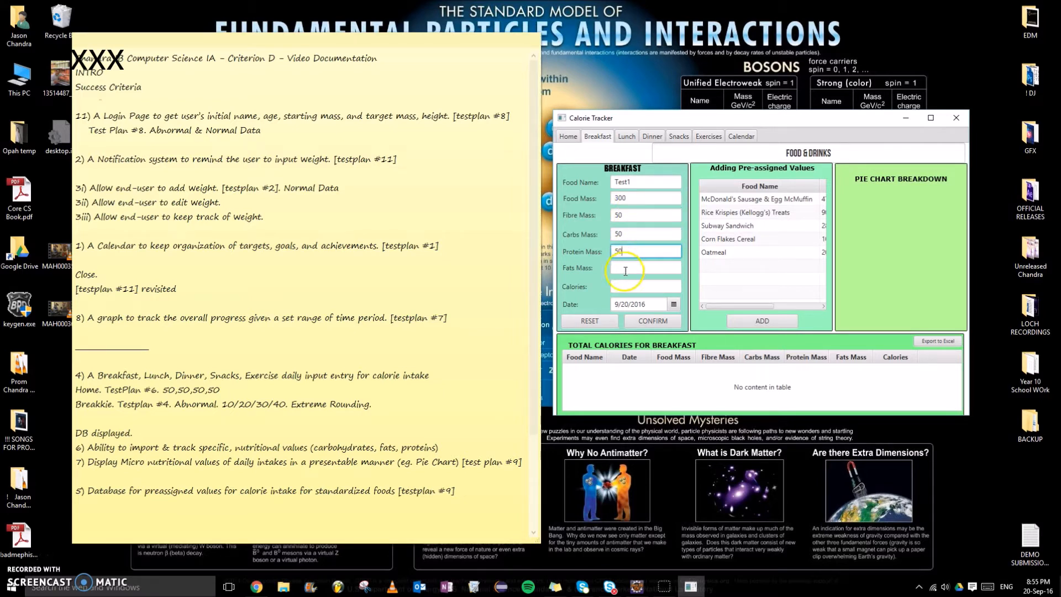
pyautogui.write('5')
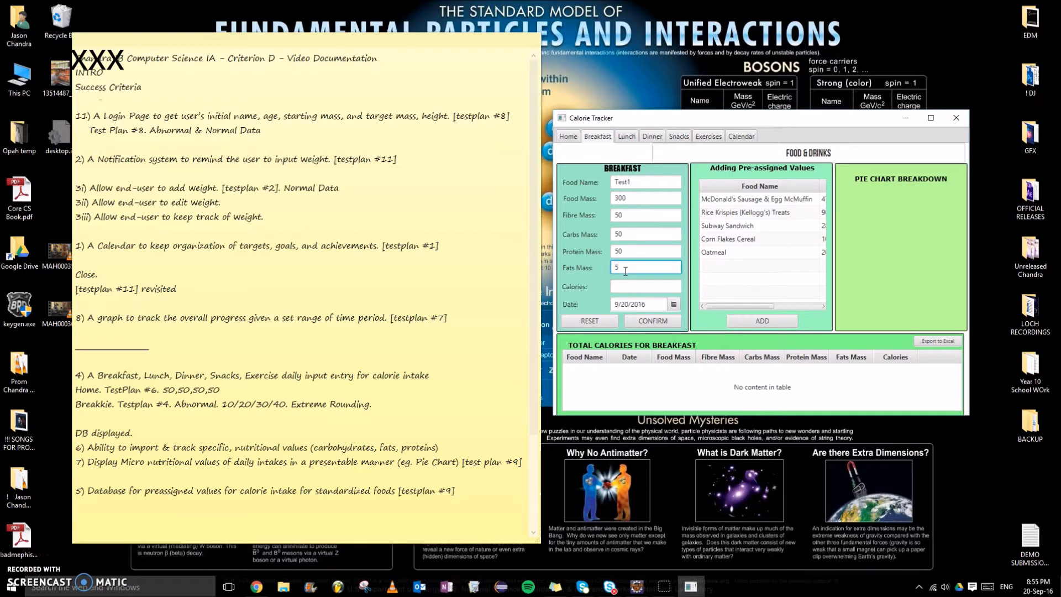
pyautogui.write('0')
pyautogui.click(646, 286)
pyautogui.write('300')
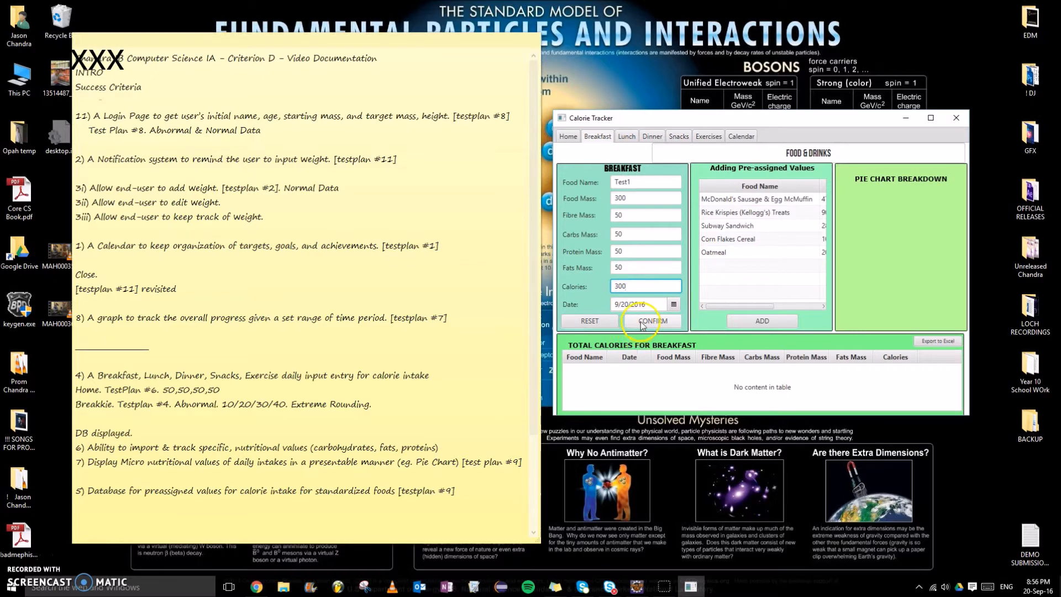
pyautogui.click(651, 320)
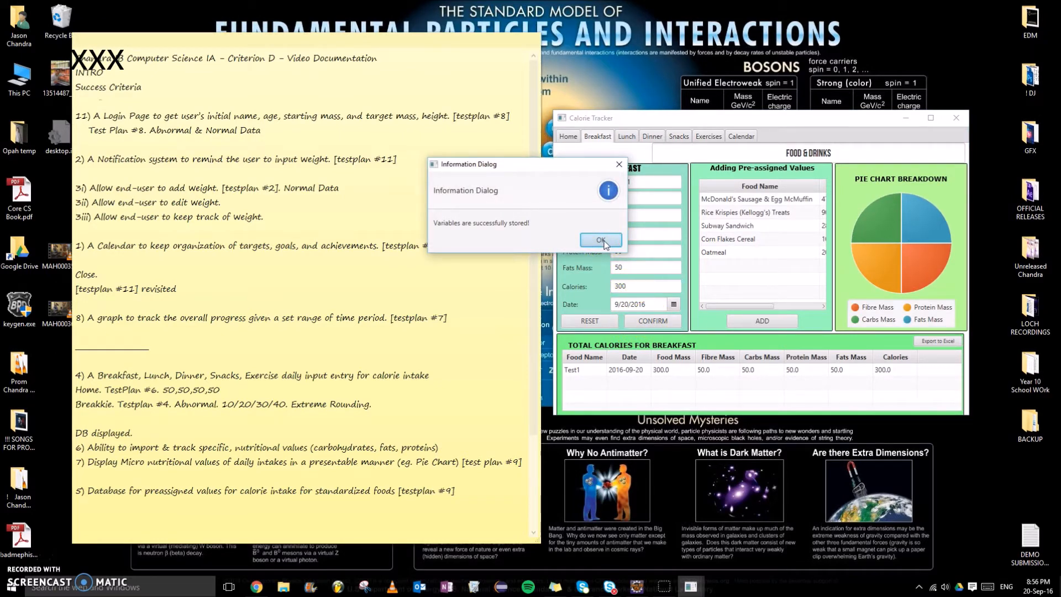
pyautogui.click(600, 241)
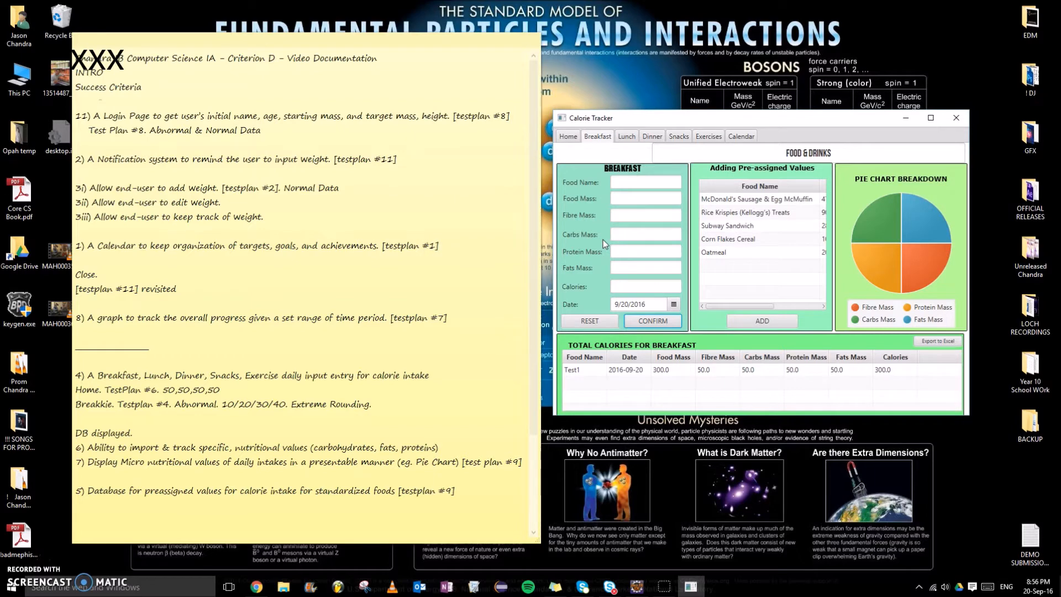
pyautogui.click(586, 371)
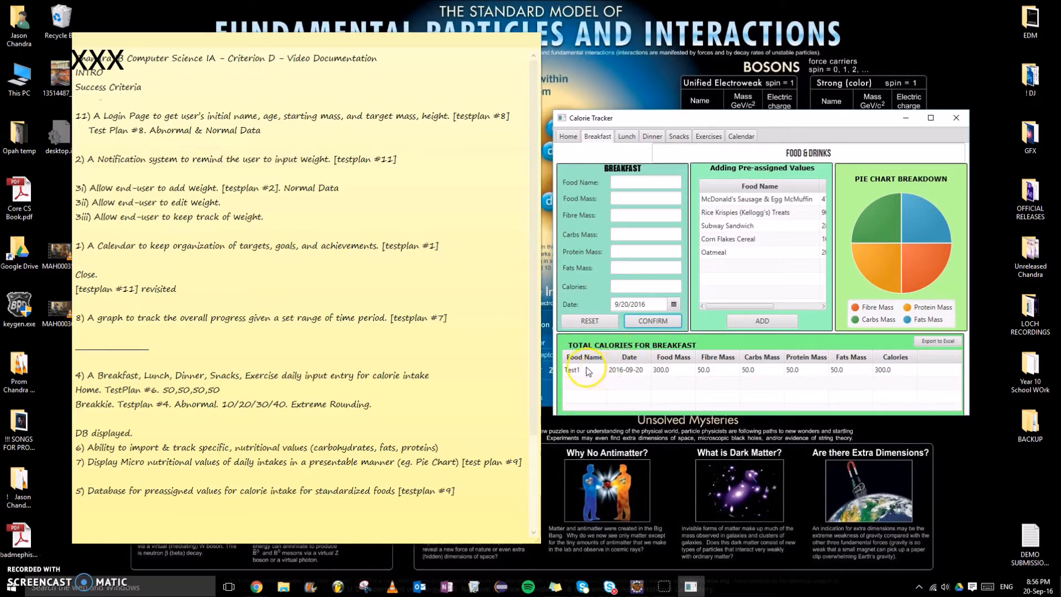
pyautogui.moveTo(690, 374)
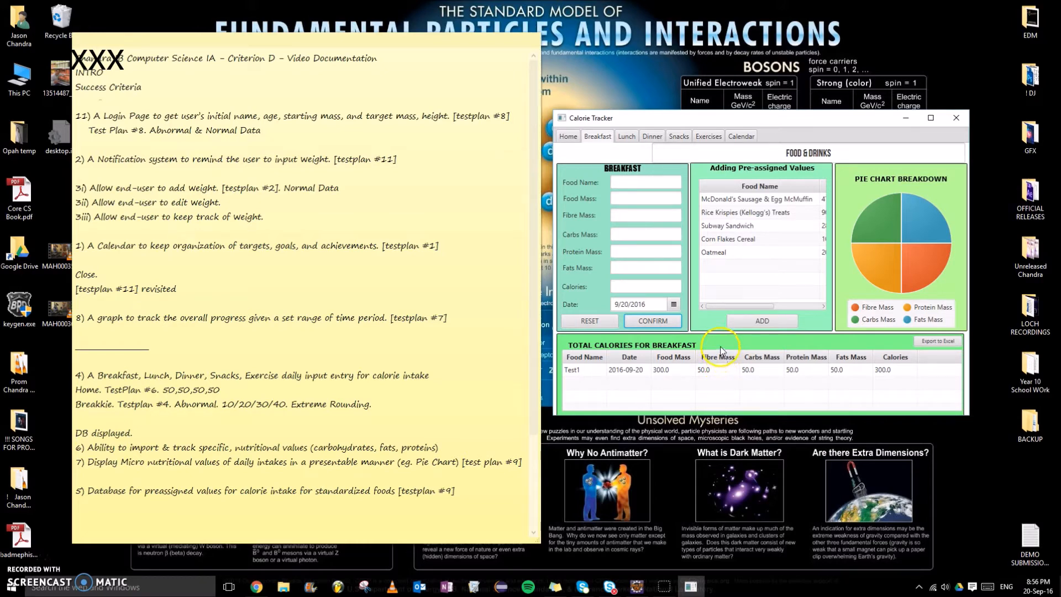
pyautogui.moveTo(873, 206)
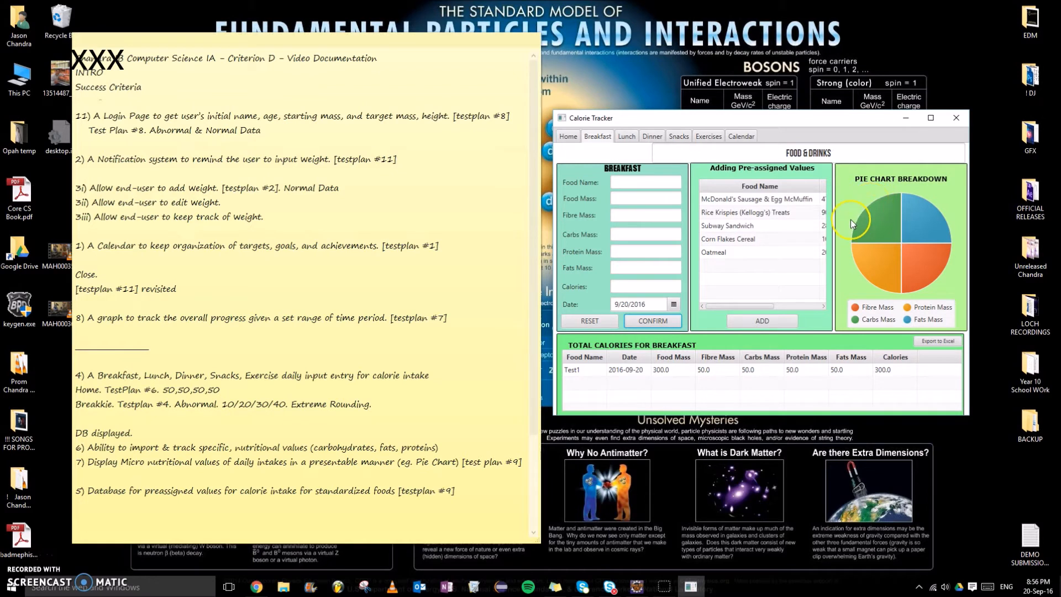
pyautogui.moveTo(880, 220)
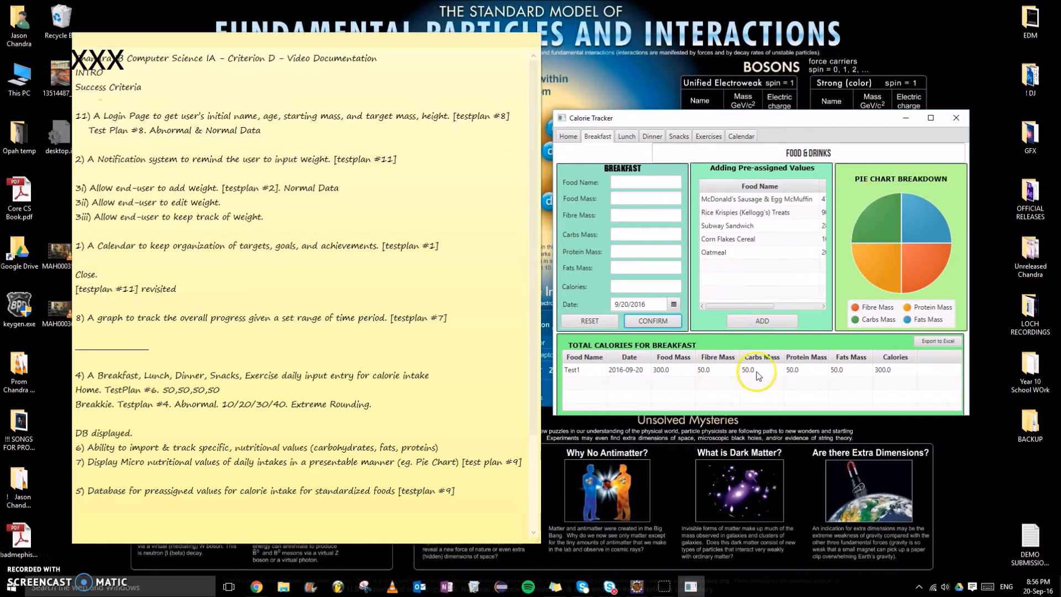
pyautogui.click(761, 370)
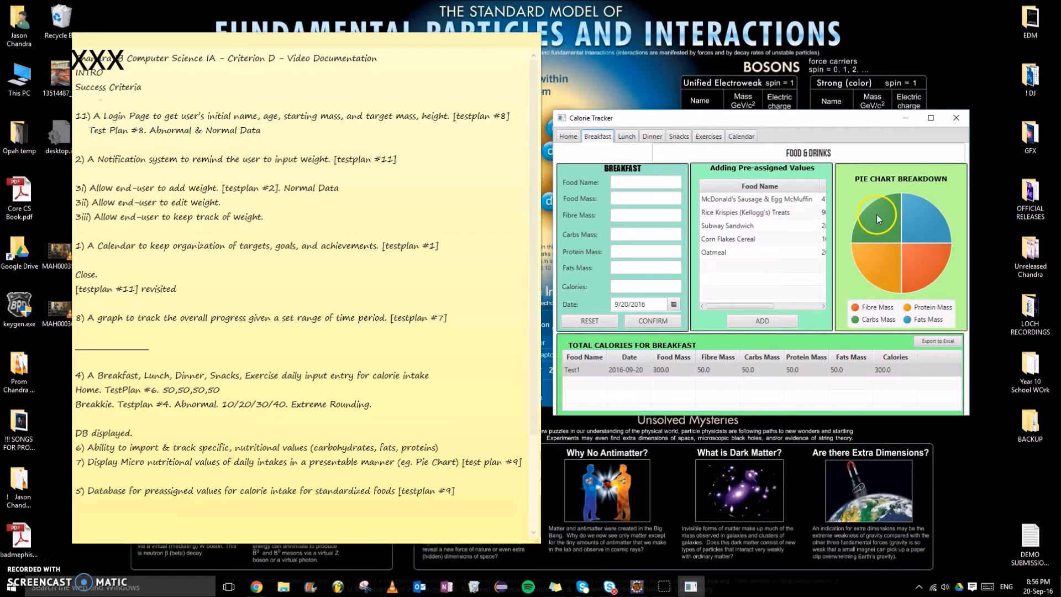
pyautogui.moveTo(802, 178)
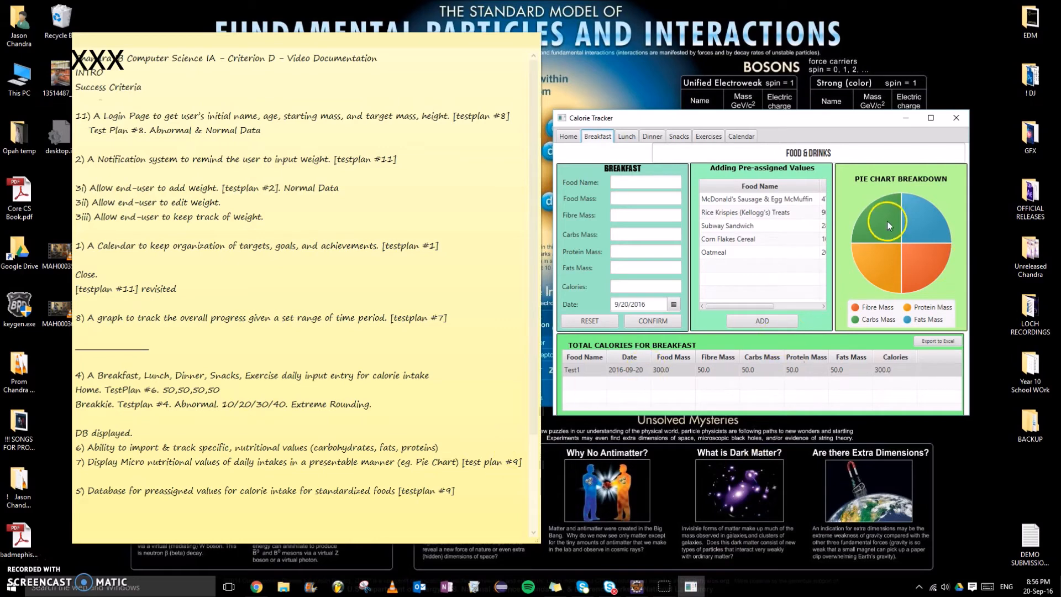
pyautogui.click(568, 136)
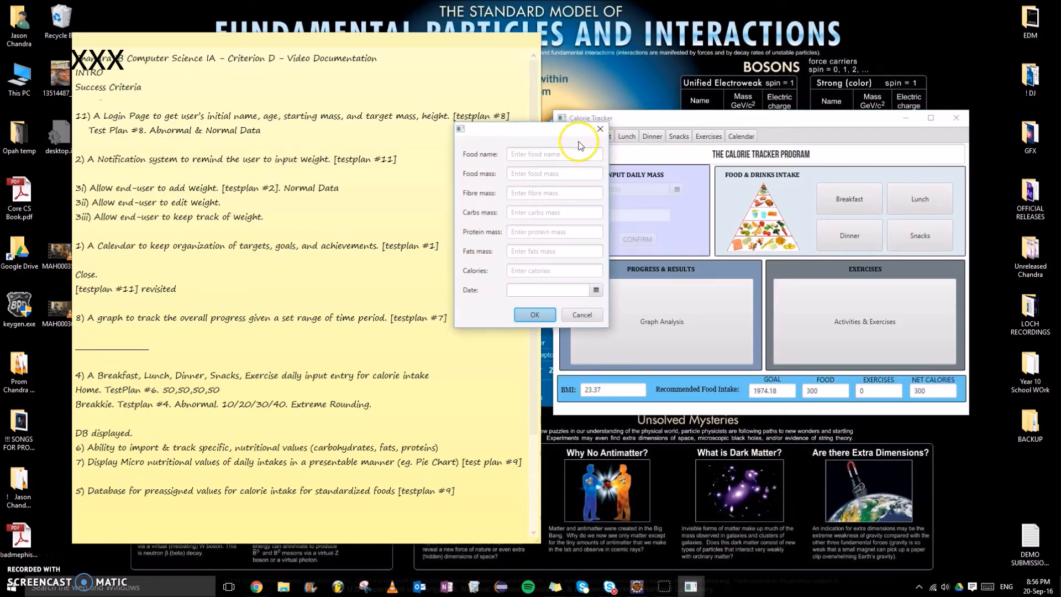
# - Enter lunch item Test2 with protein 30, fats 40, 400 calories, dated 9/20/2016
pyautogui.click(553, 153)
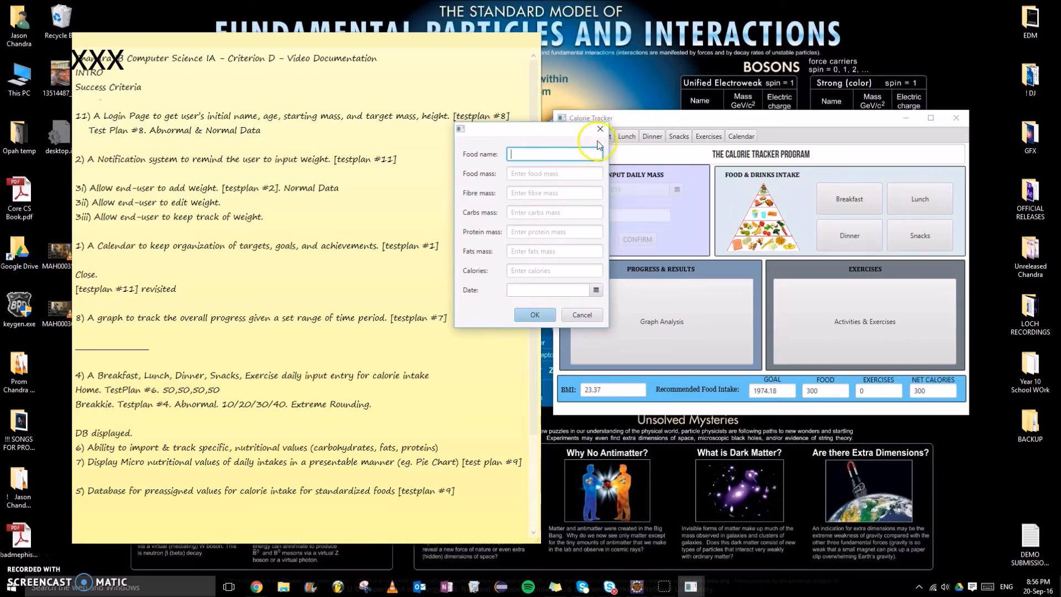
pyautogui.write('Test2')
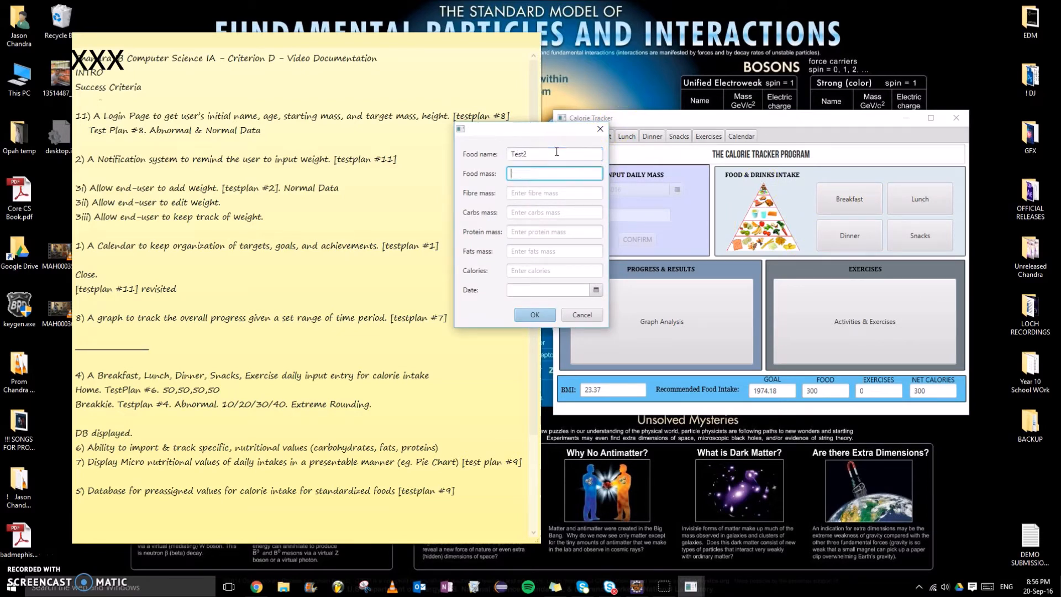
pyautogui.write('300')
pyautogui.click(555, 193)
pyautogui.write('10')
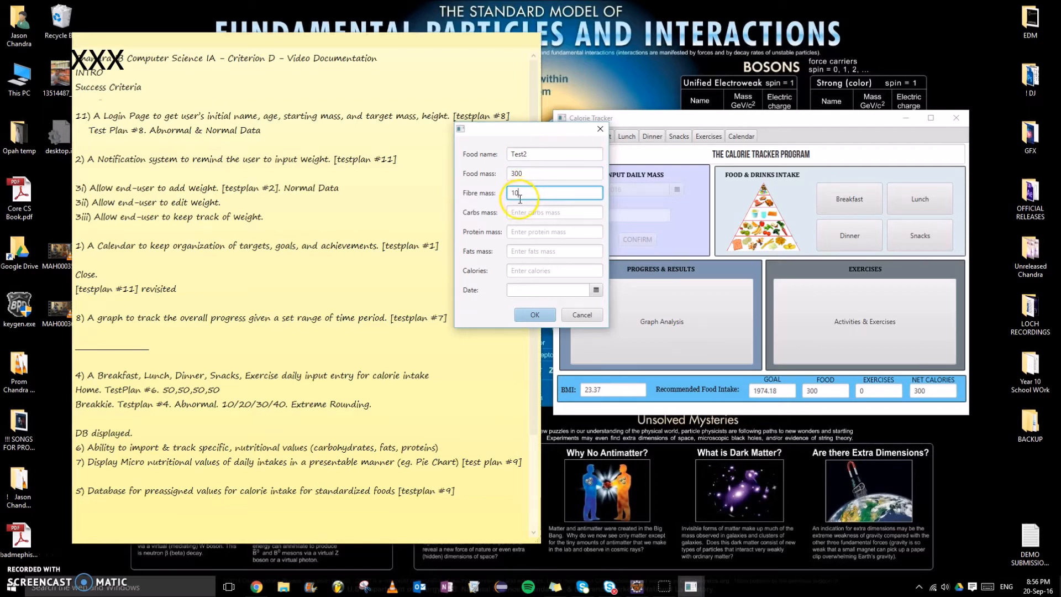
pyautogui.write('9.9')
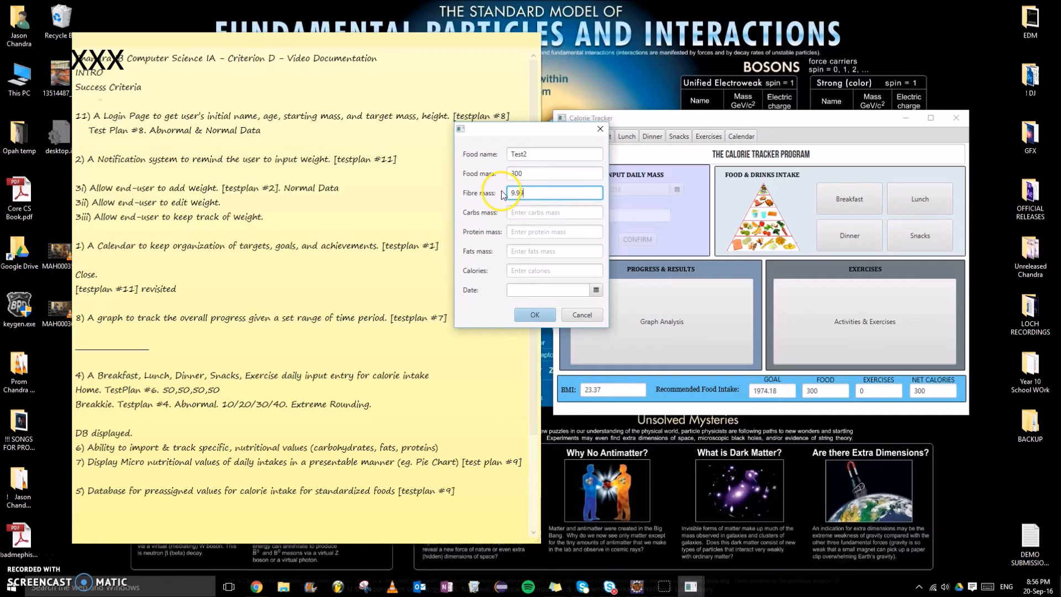
pyautogui.click(554, 212)
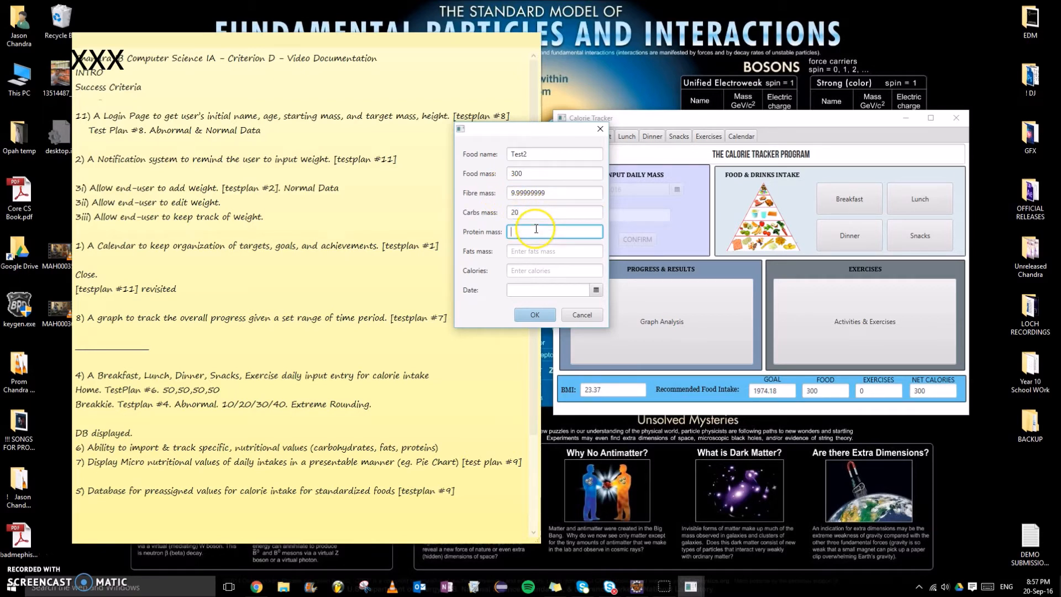
pyautogui.write('40')
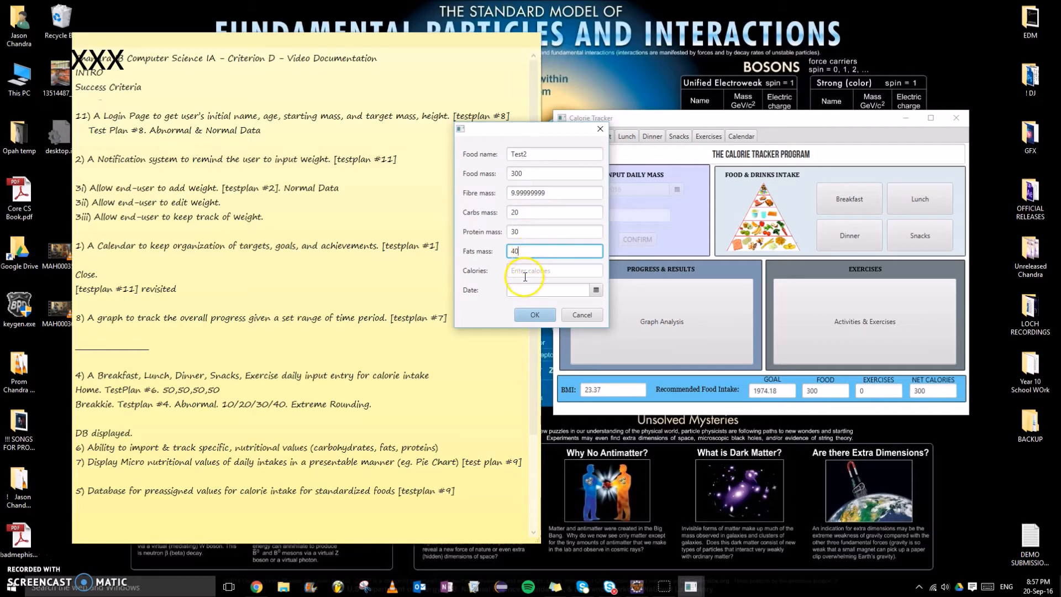
pyautogui.click(554, 270)
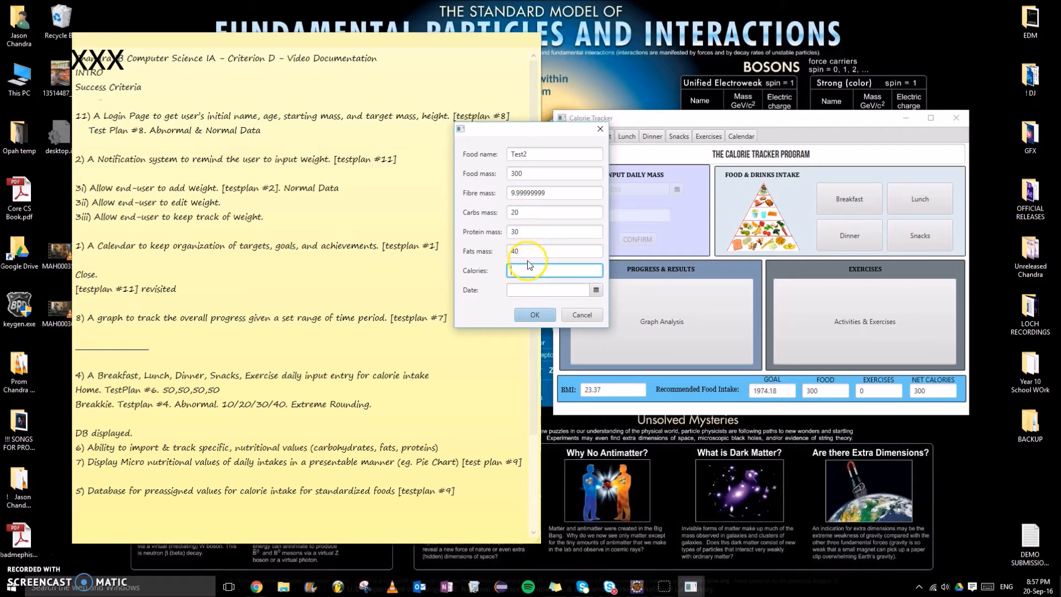
pyautogui.write('400')
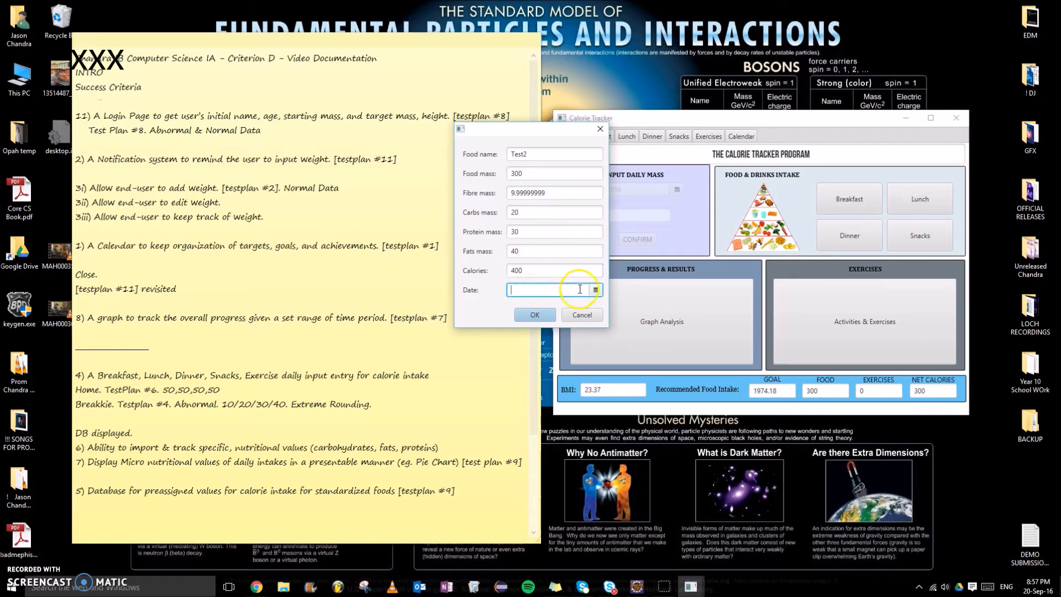
pyautogui.write('9/20/2016')
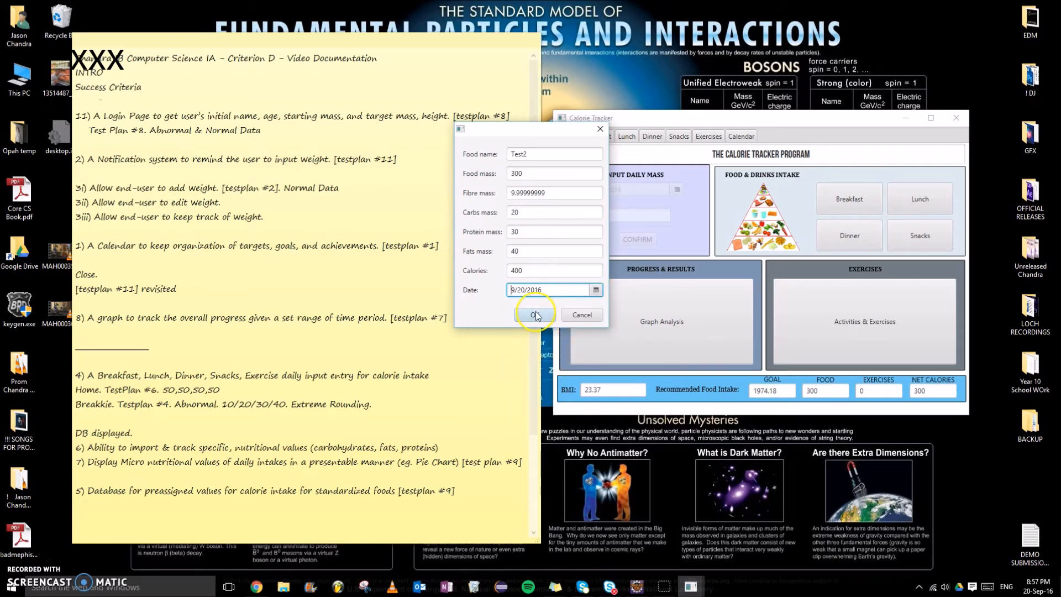
pyautogui.moveTo(559, 332)
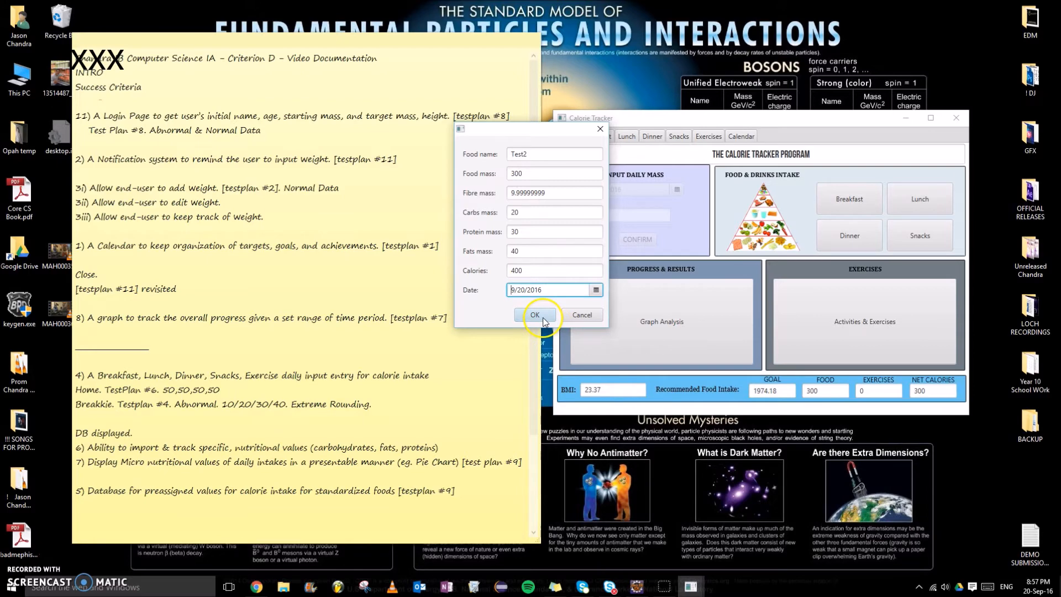
pyautogui.click(534, 314)
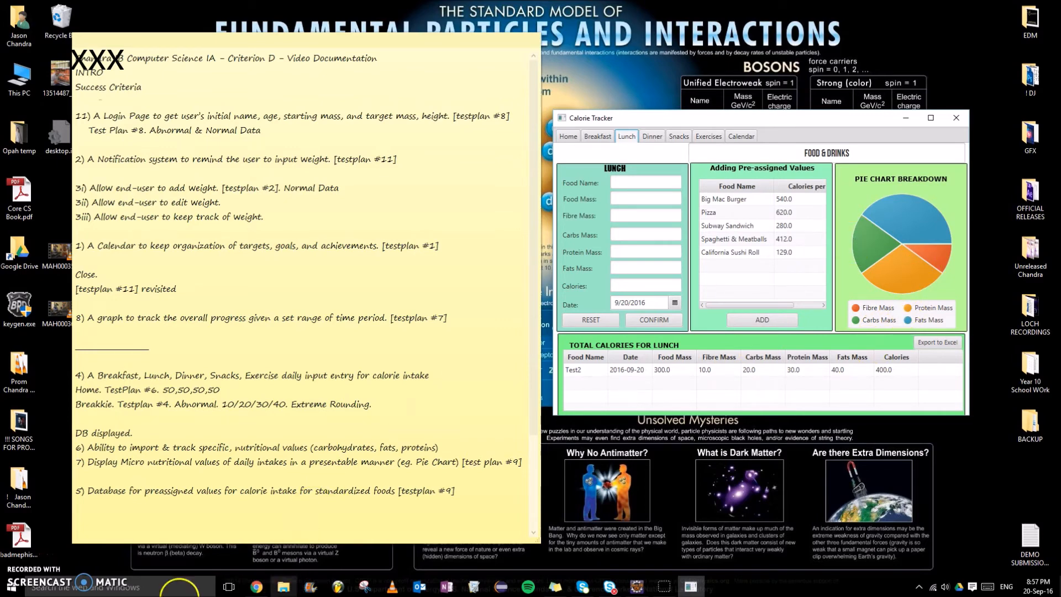
# - Add one serving of Lobster with Shrimp and three servings of Ribeye Steak to dinner
pyautogui.click(651, 136)
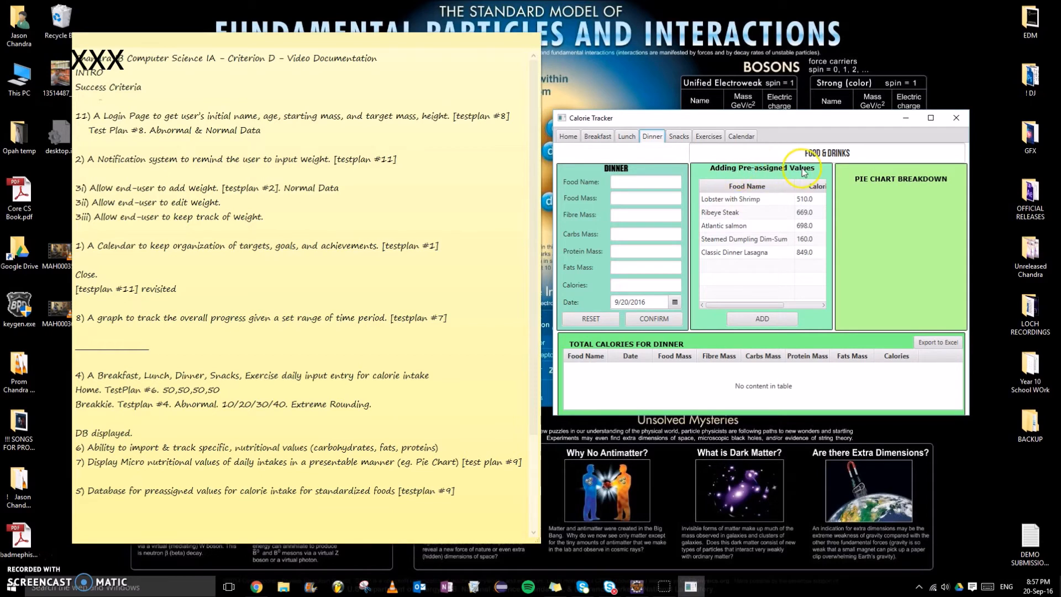
pyautogui.moveTo(485, 260)
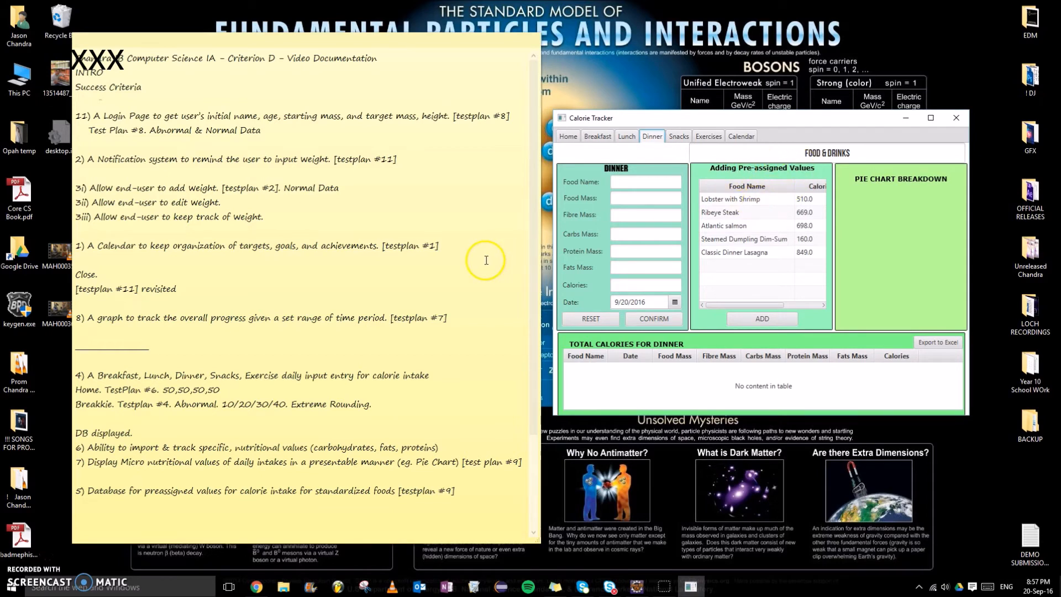
pyautogui.click(731, 199)
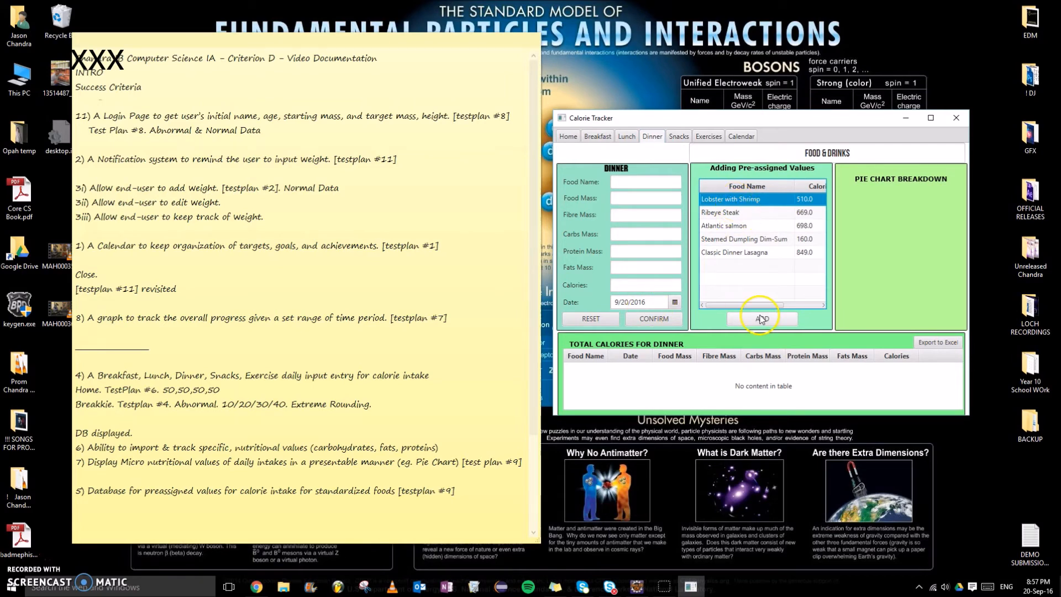
pyautogui.click(761, 318)
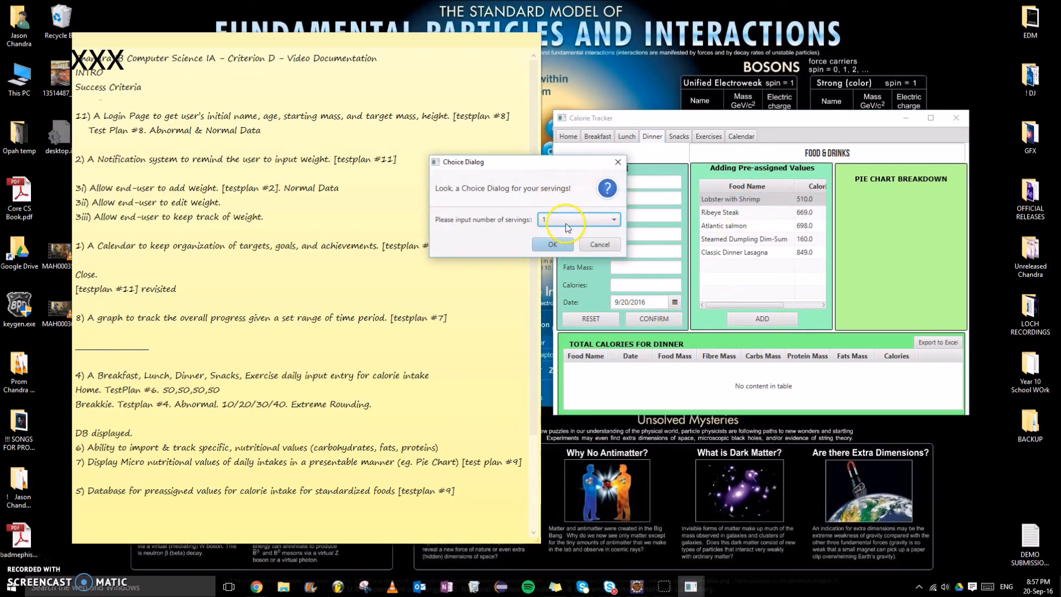
pyautogui.click(553, 244)
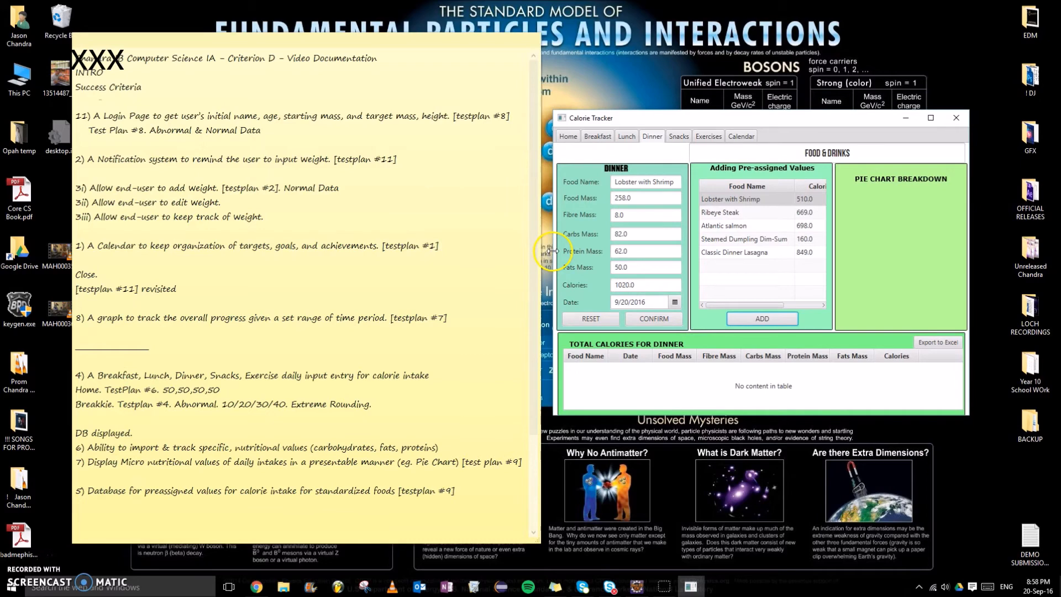
pyautogui.click(652, 319)
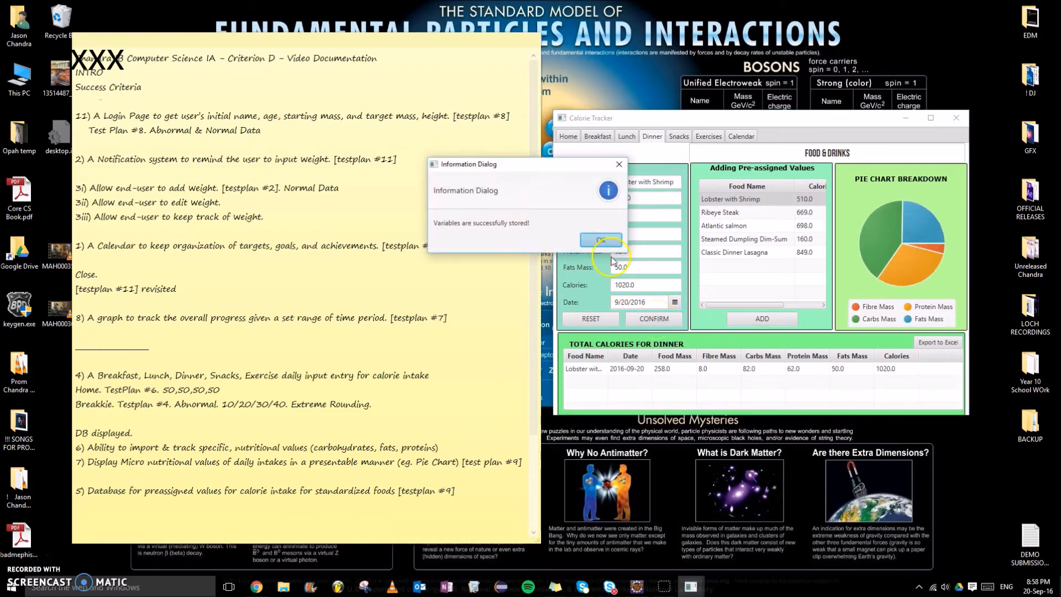
pyautogui.click(600, 239)
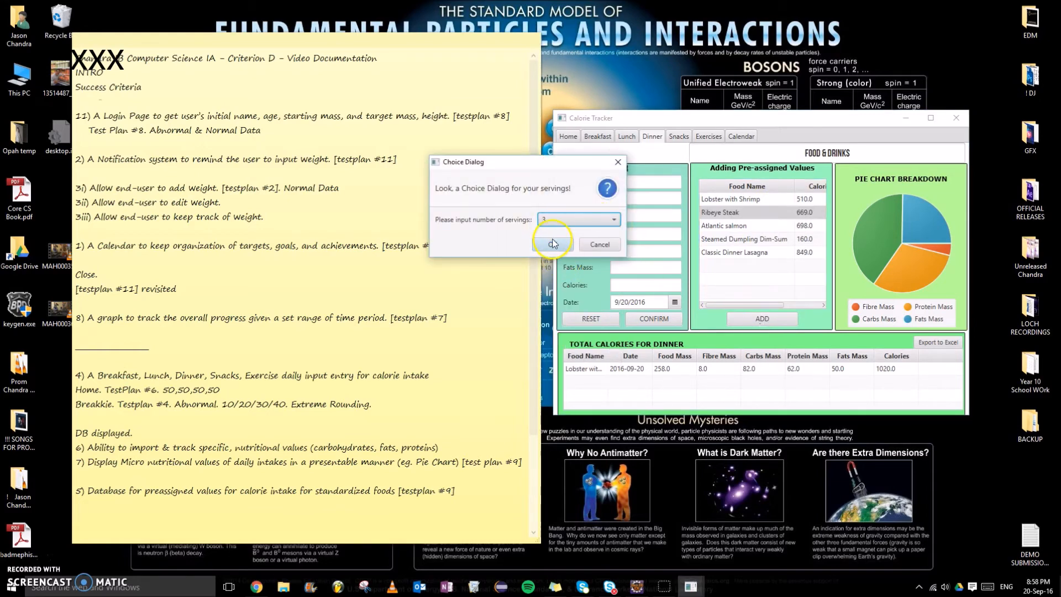
pyautogui.click(554, 244)
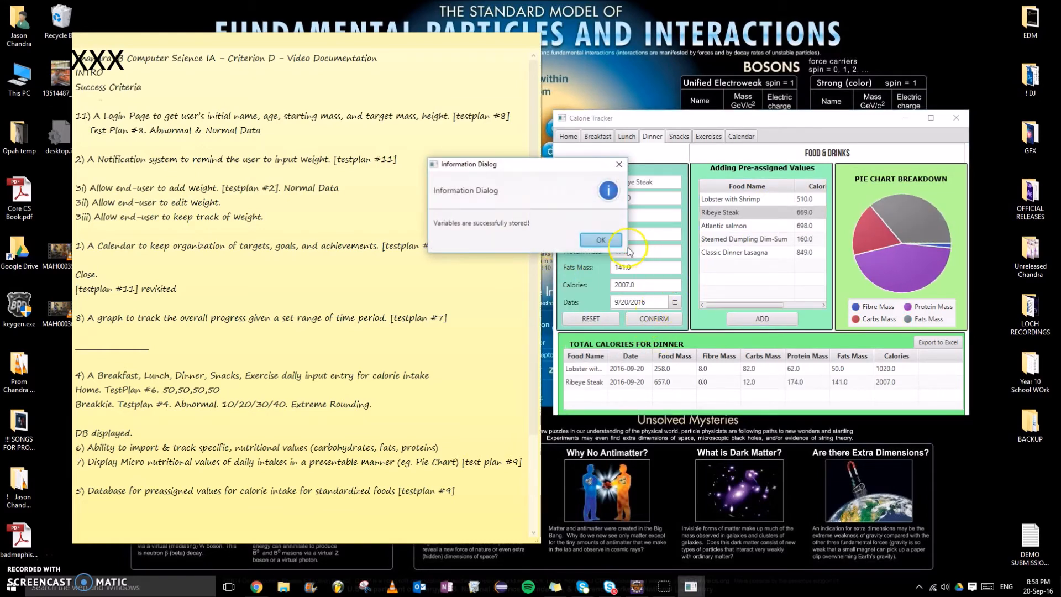
pyautogui.click(599, 239)
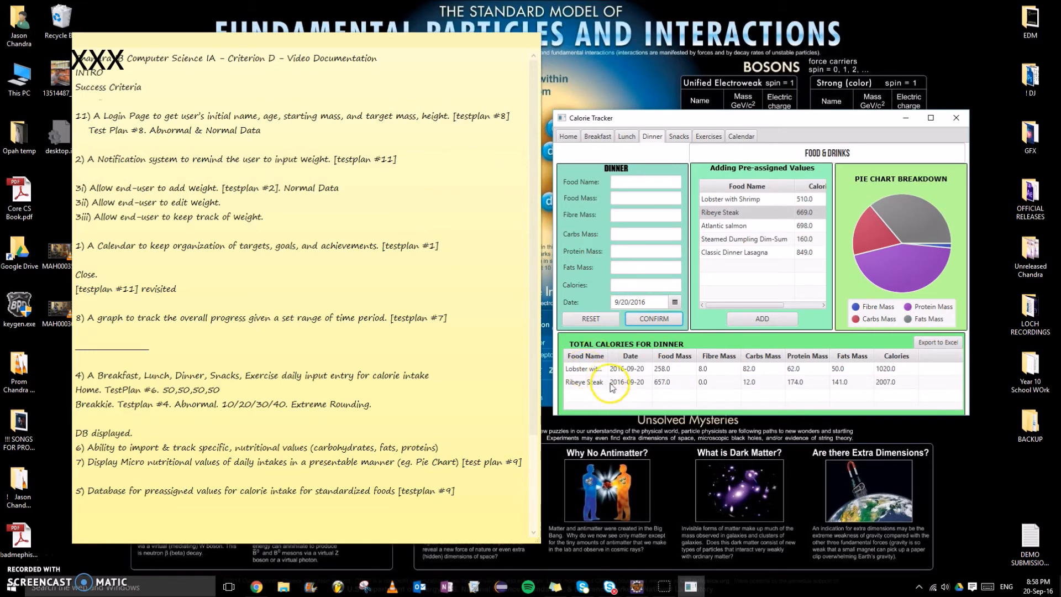
pyautogui.click(708, 136)
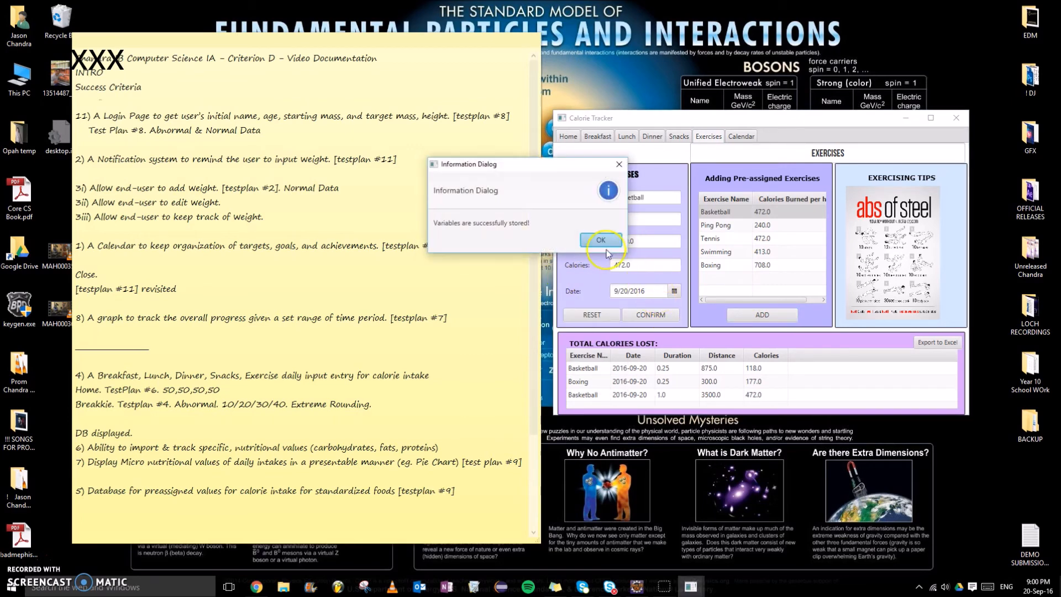
# - Save the swimming session, then export the exercise table to the Desktop as Exercises.csv
pyautogui.click(600, 242)
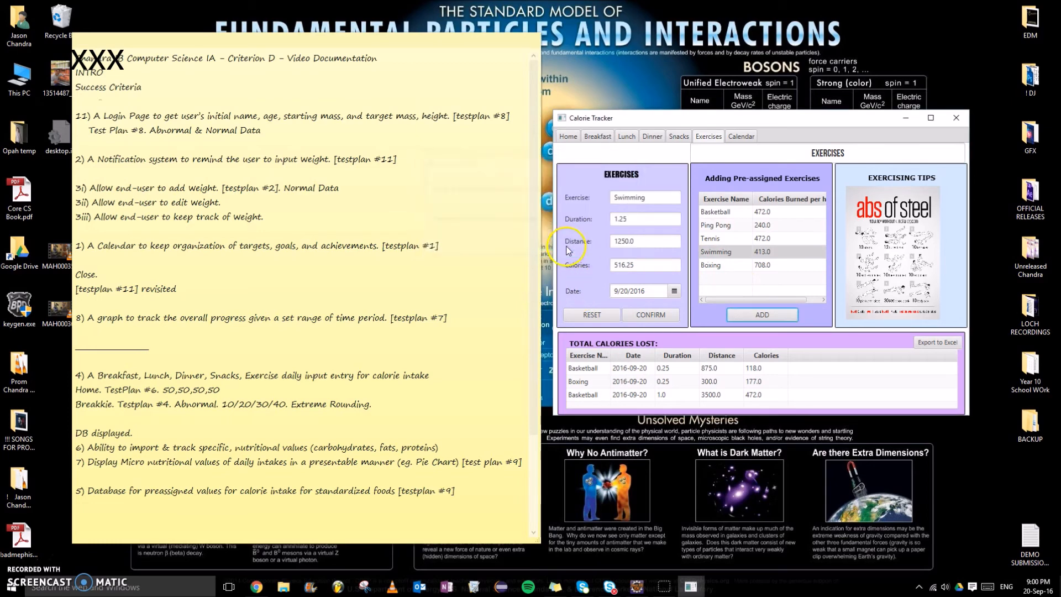
pyautogui.click(649, 315)
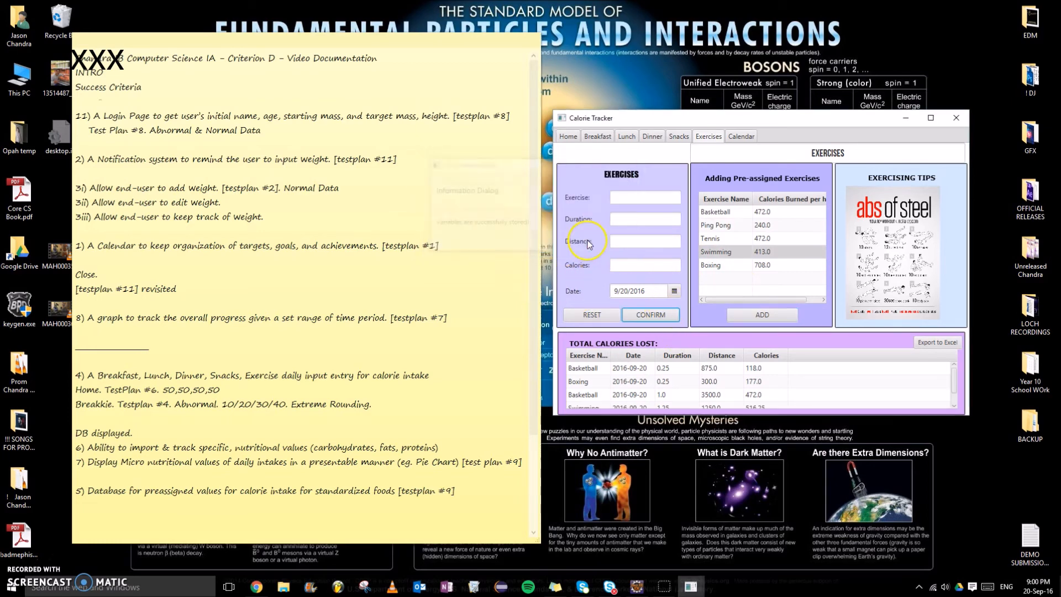
pyautogui.click(937, 342)
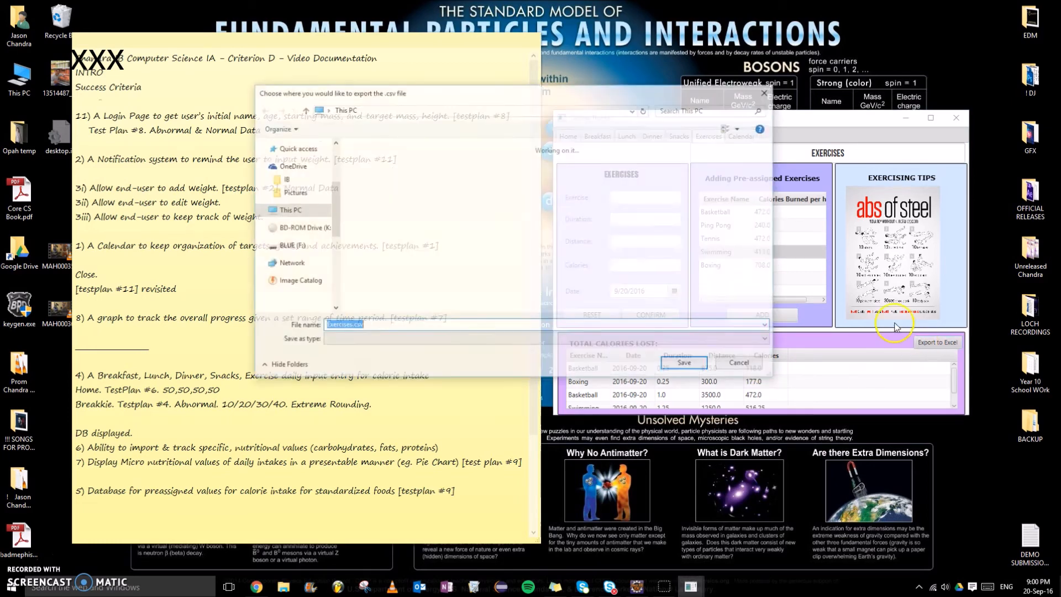
pyautogui.click(294, 298)
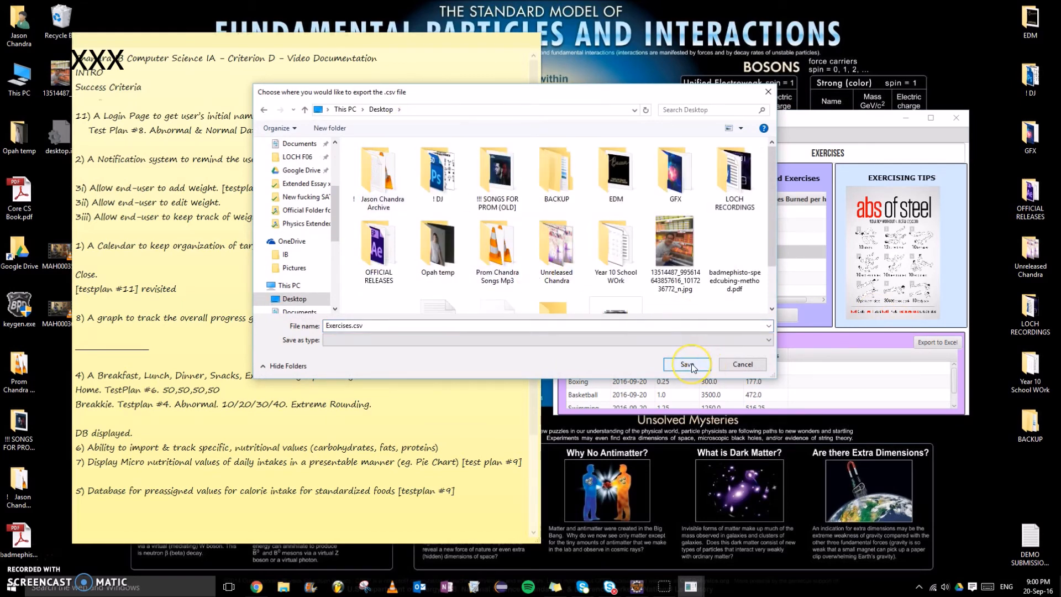
pyautogui.click(687, 365)
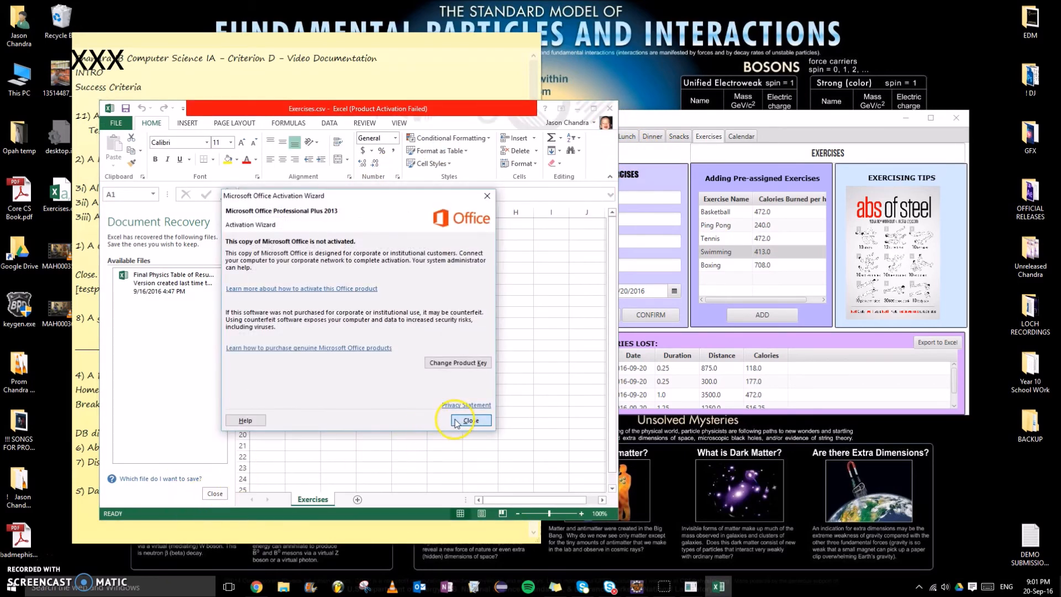
# - Dismiss the activation notice, check the four exercise rows, and close Exercises.csv without saving
pyautogui.click(470, 420)
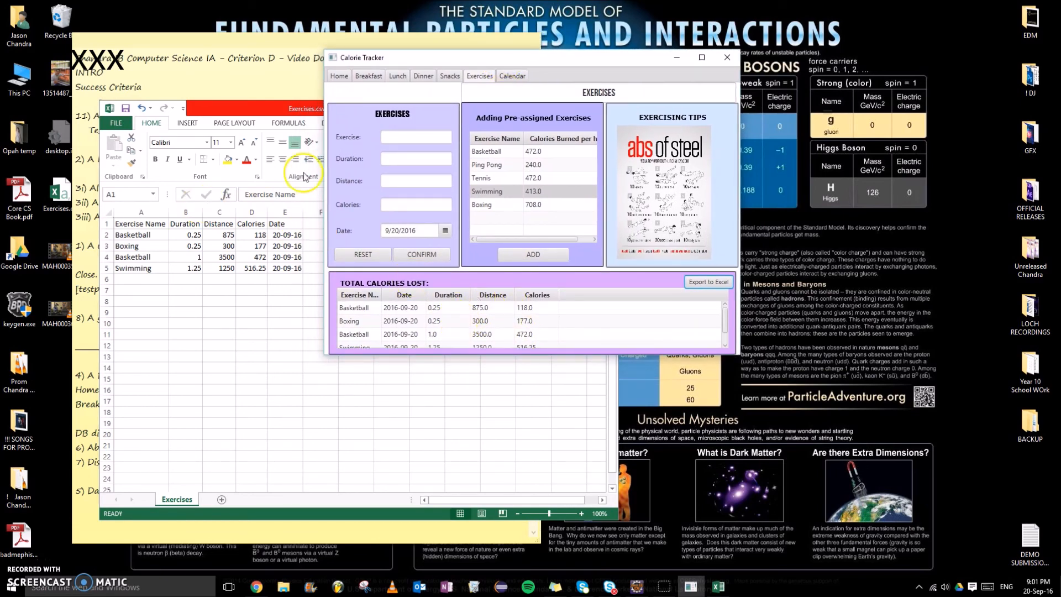
pyautogui.moveTo(455, 295)
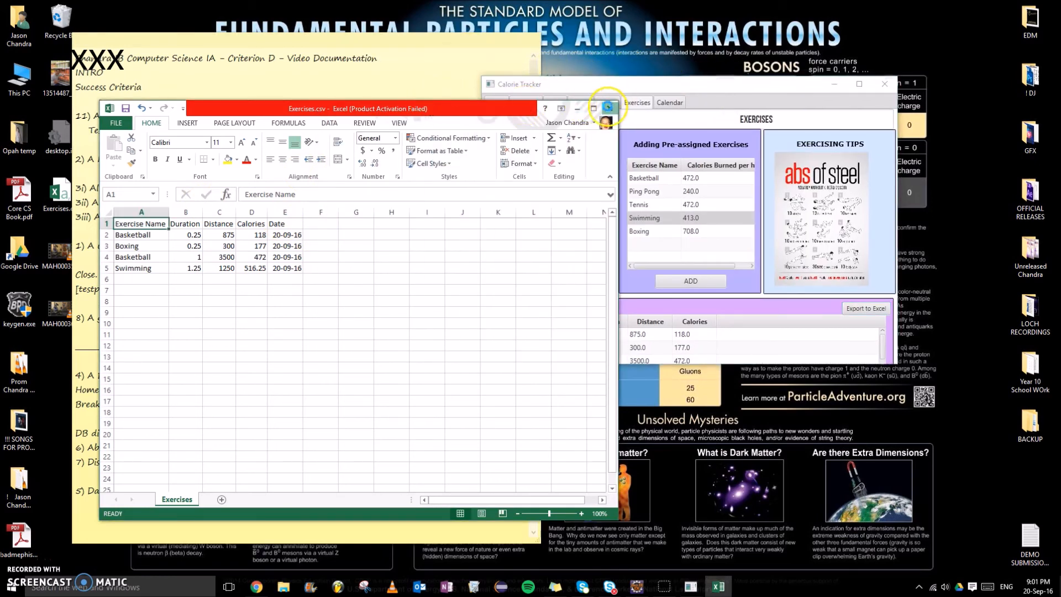
pyautogui.click(608, 109)
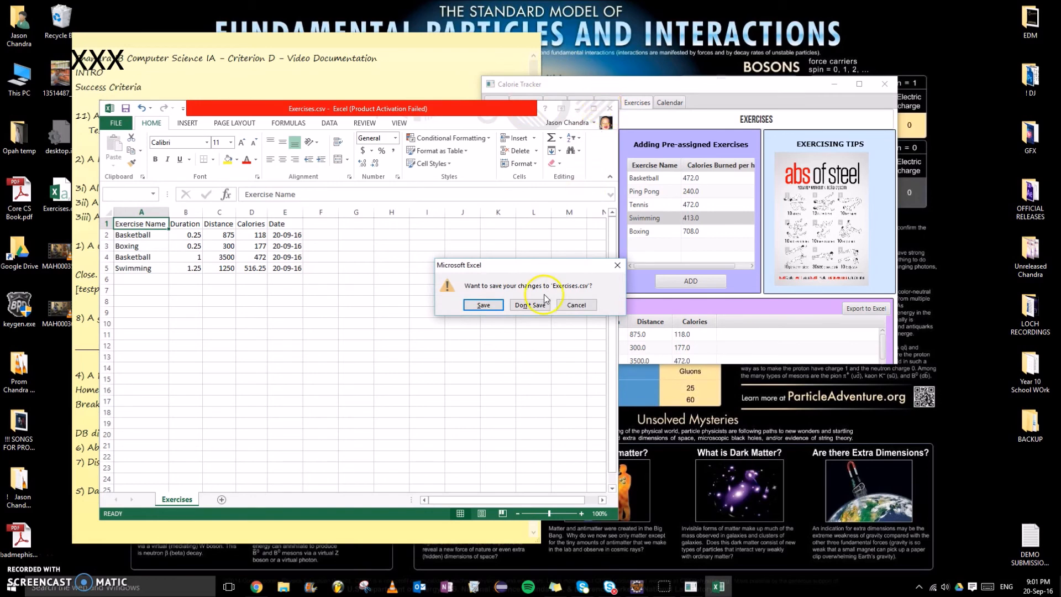
pyautogui.click(530, 304)
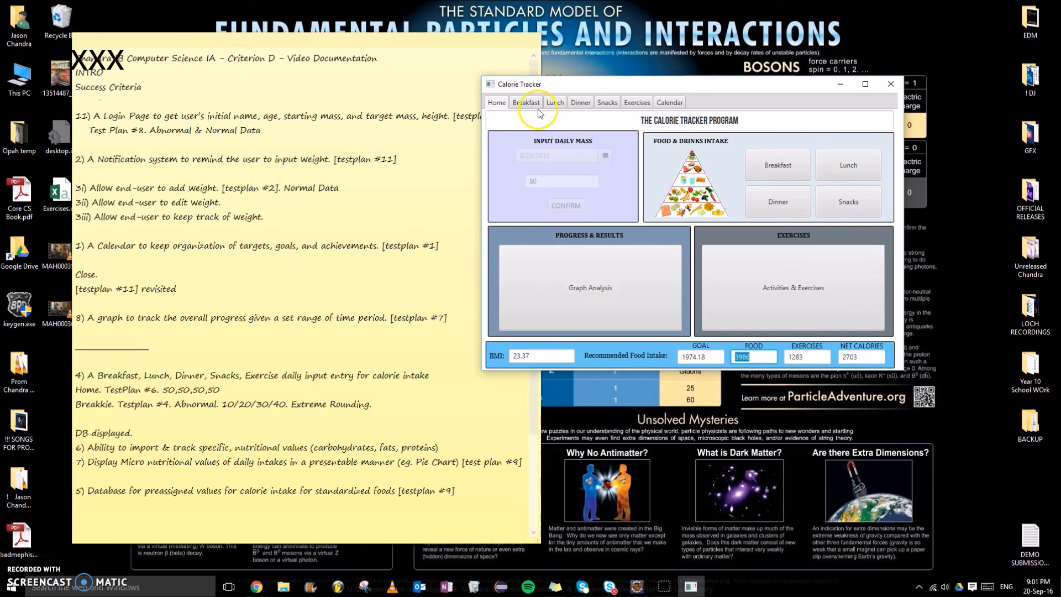
pyautogui.click(580, 103)
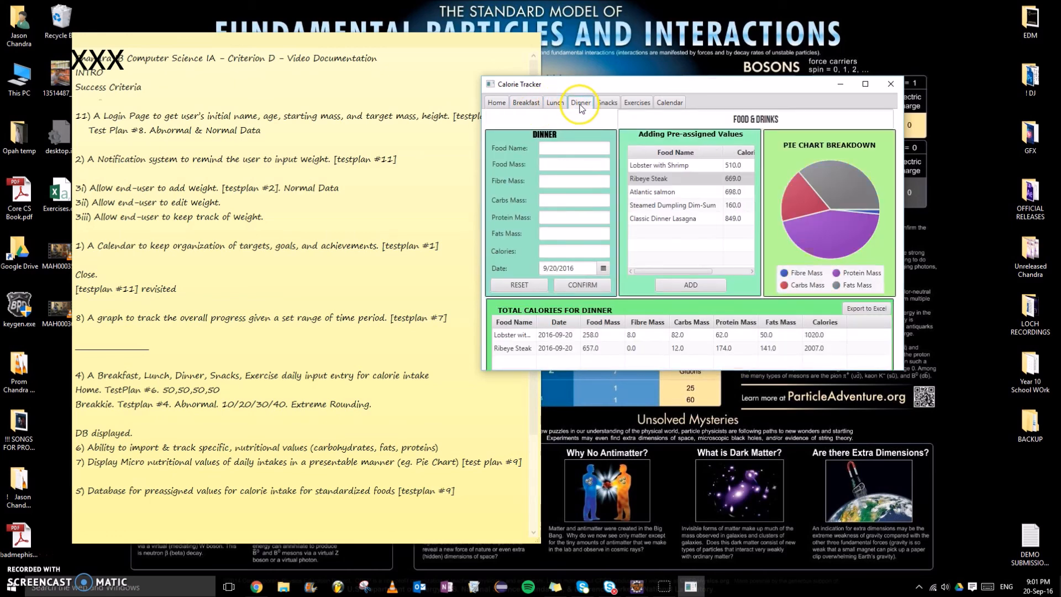
pyautogui.click(496, 103)
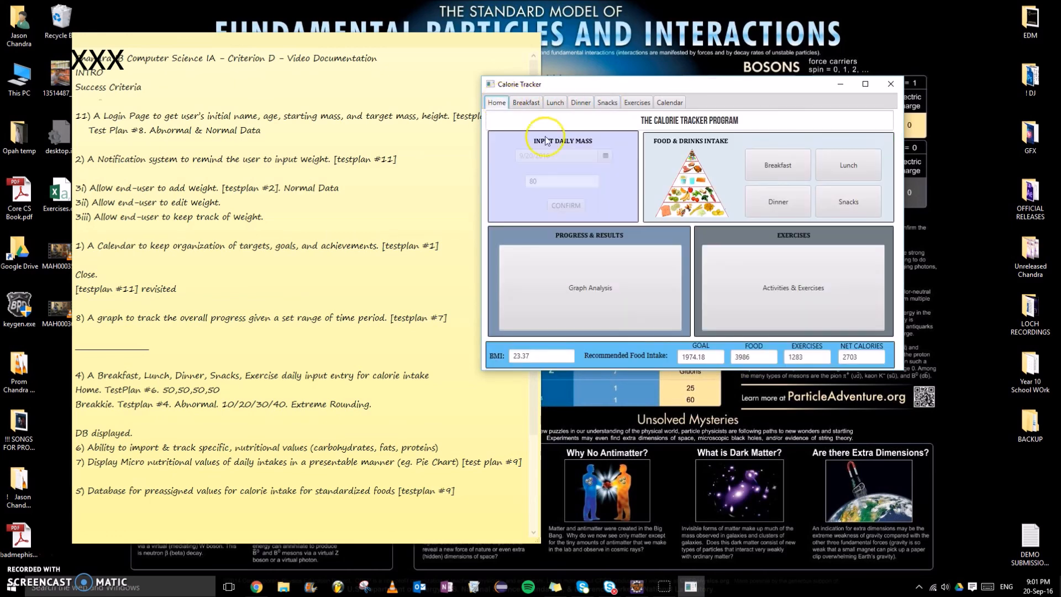
pyautogui.click(635, 103)
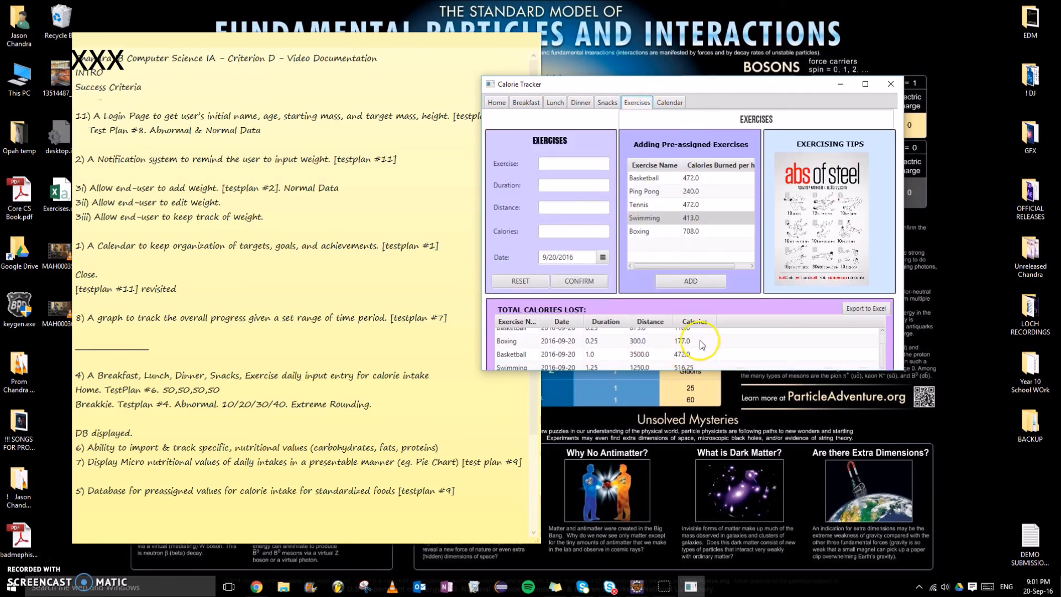
pyautogui.click(496, 102)
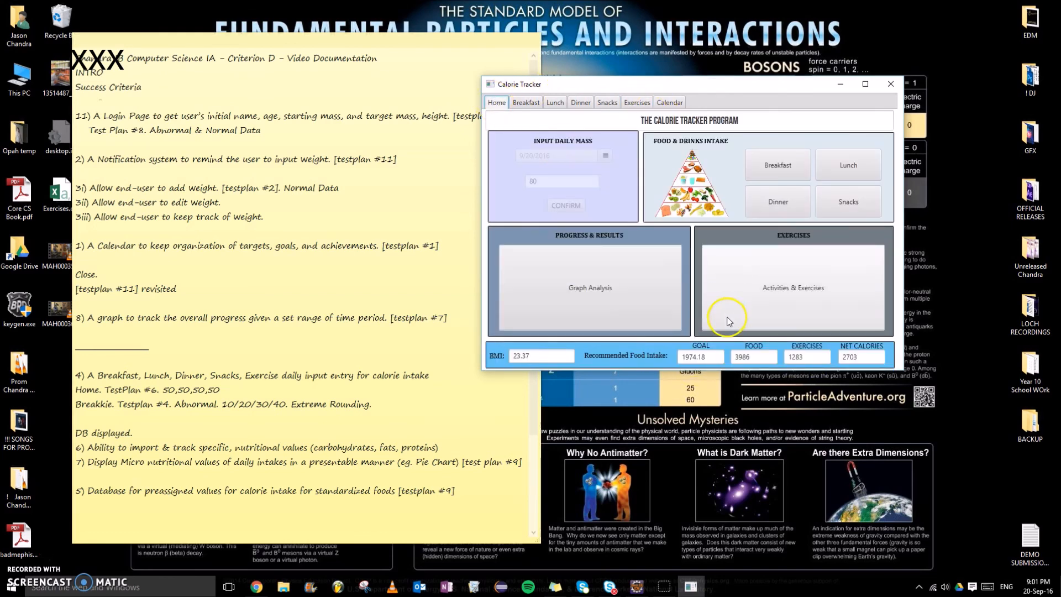